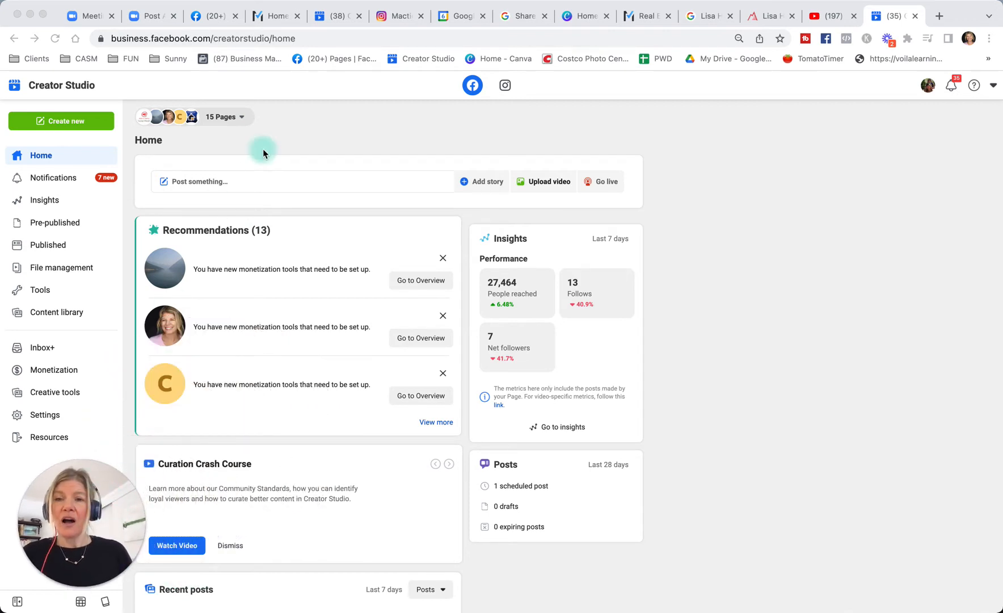
{"action": "mouse_move", "coordinate": [260, 145]}
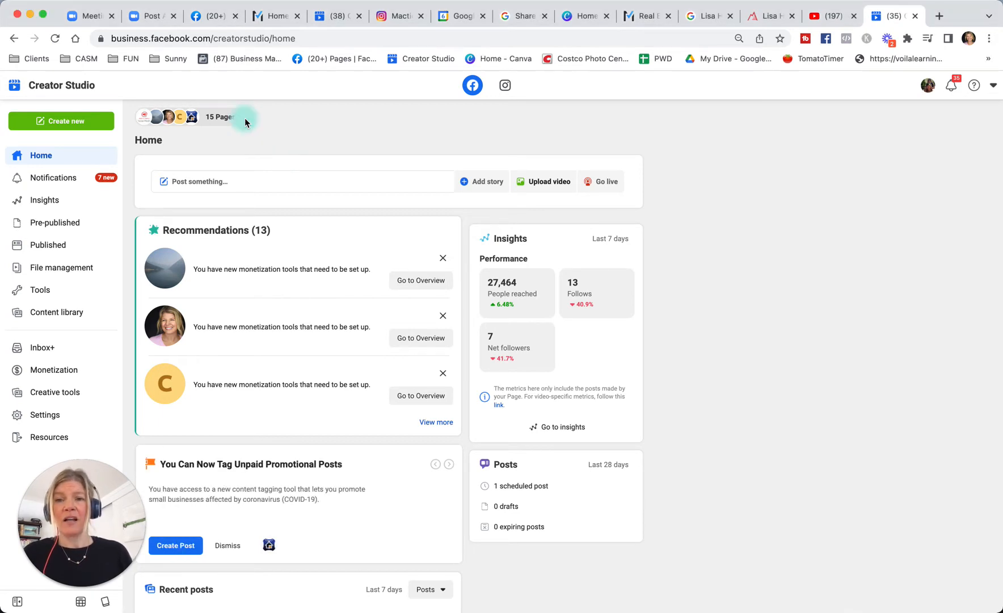
Step: Filter the home dashboard to only the Catherine Aird Social Media Page
{"action": "left_click", "coordinate": [242, 117]}
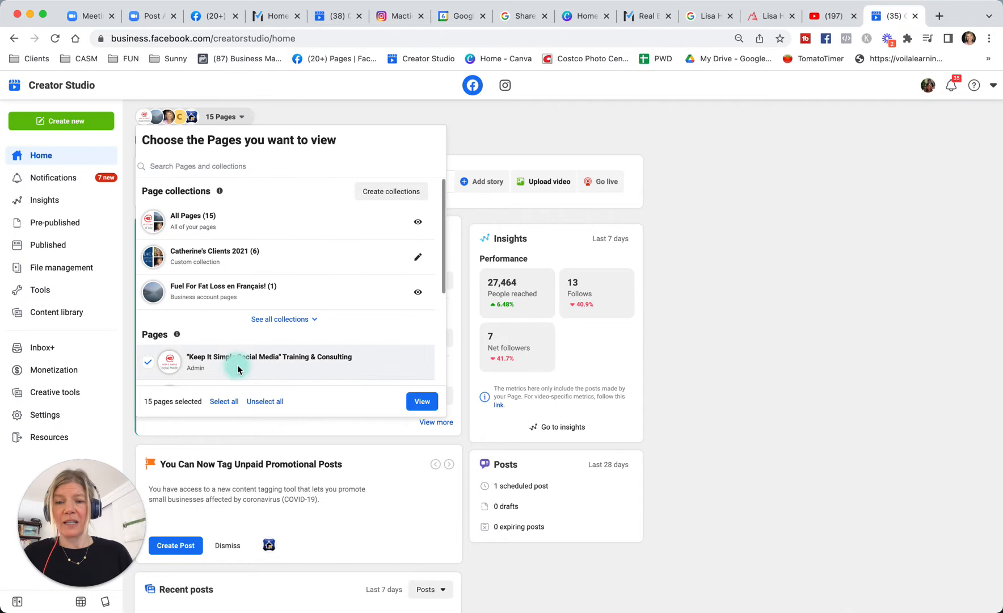
{"action": "left_click", "coordinate": [265, 401]}
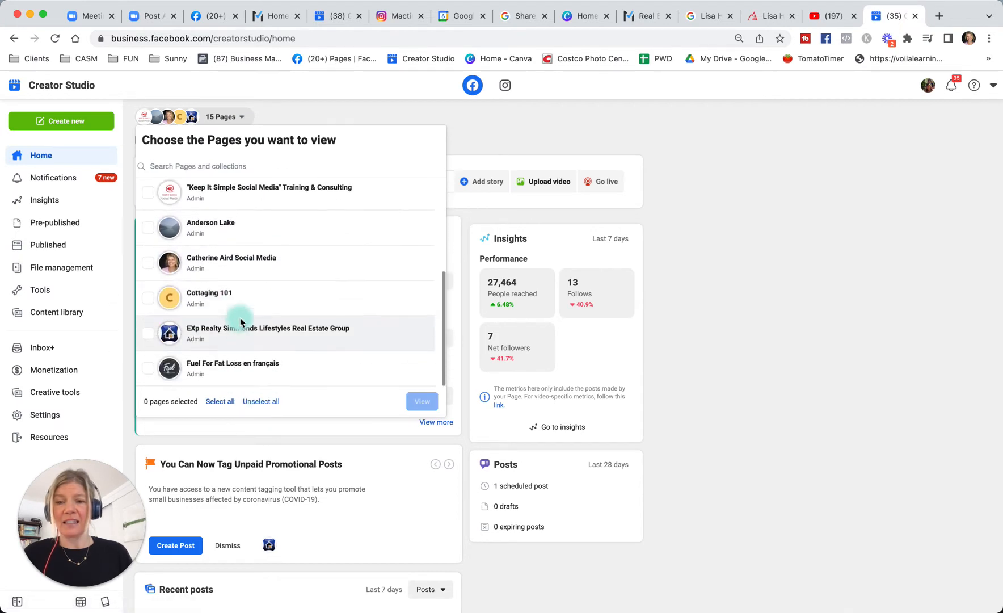
{"action": "left_click", "coordinate": [148, 282]}
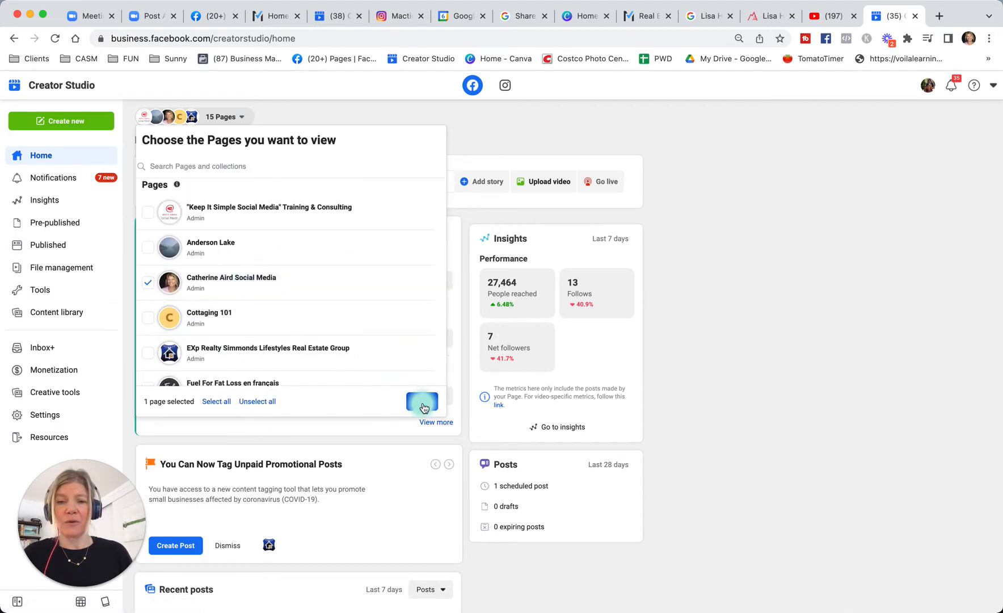
{"action": "left_click", "coordinate": [422, 401]}
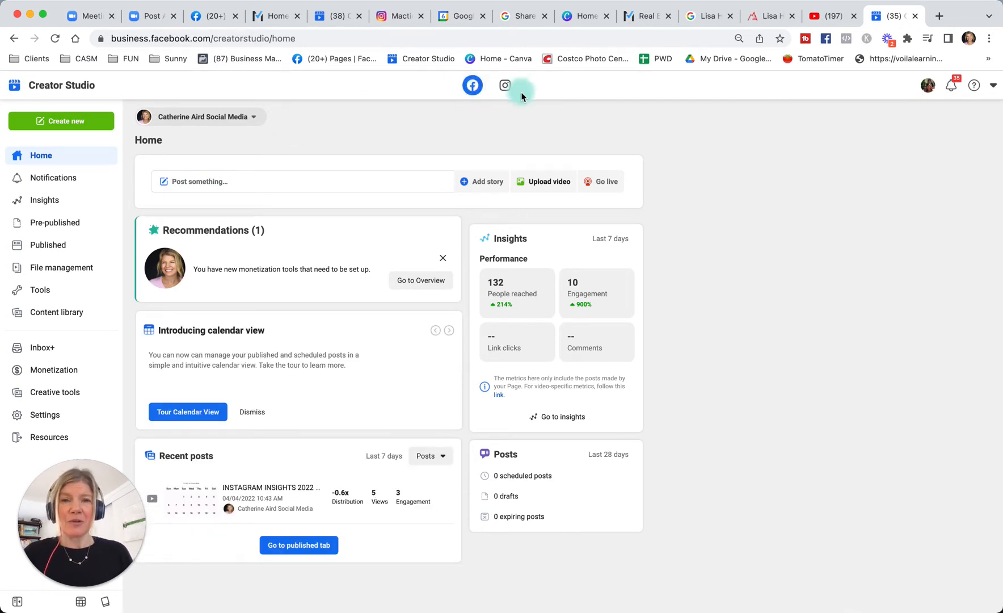
{"action": "mouse_move", "coordinate": [92, 126]}
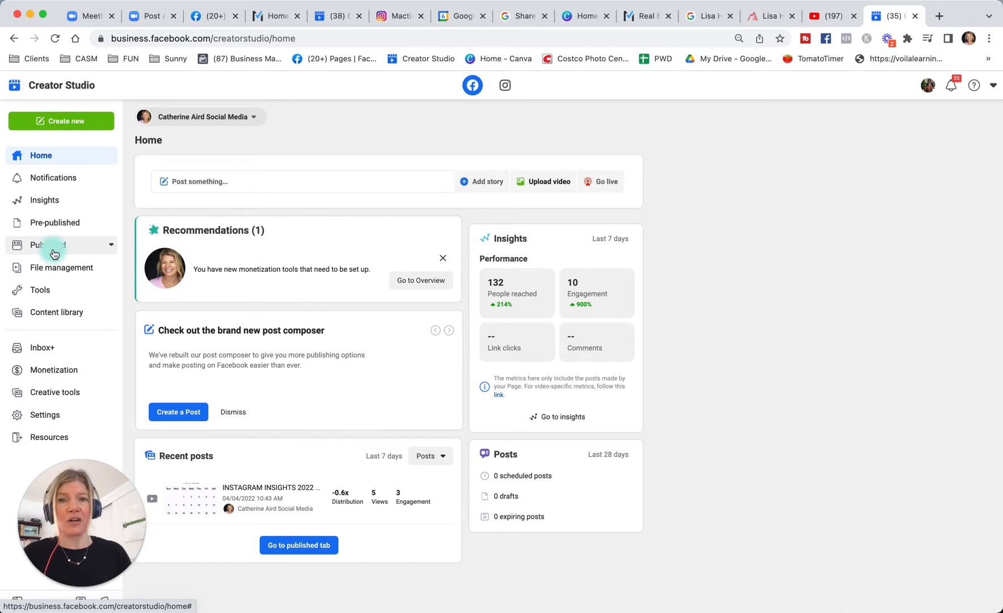
{"action": "left_click", "coordinate": [61, 120]}
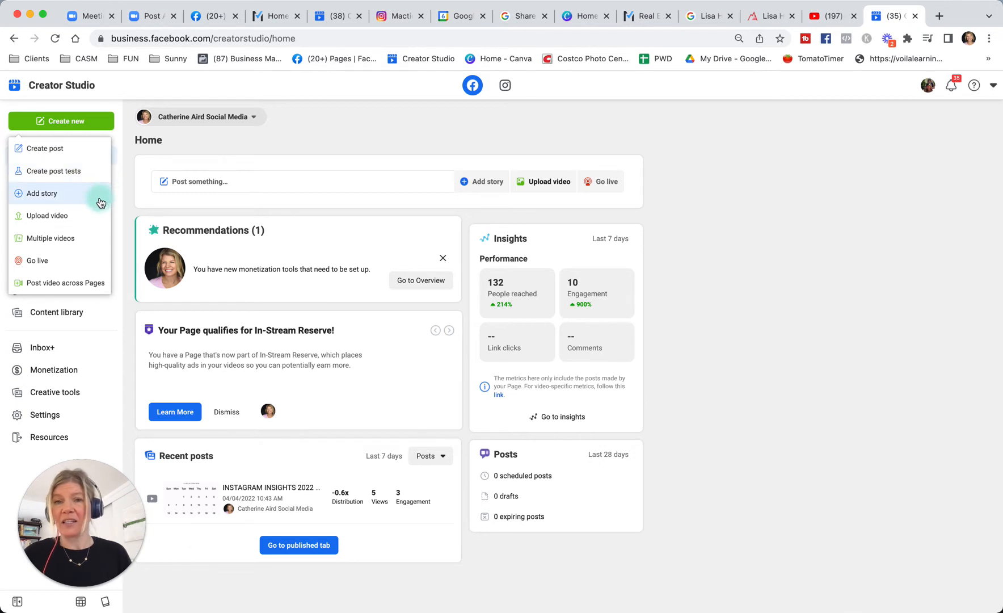
{"action": "mouse_move", "coordinate": [99, 221]}
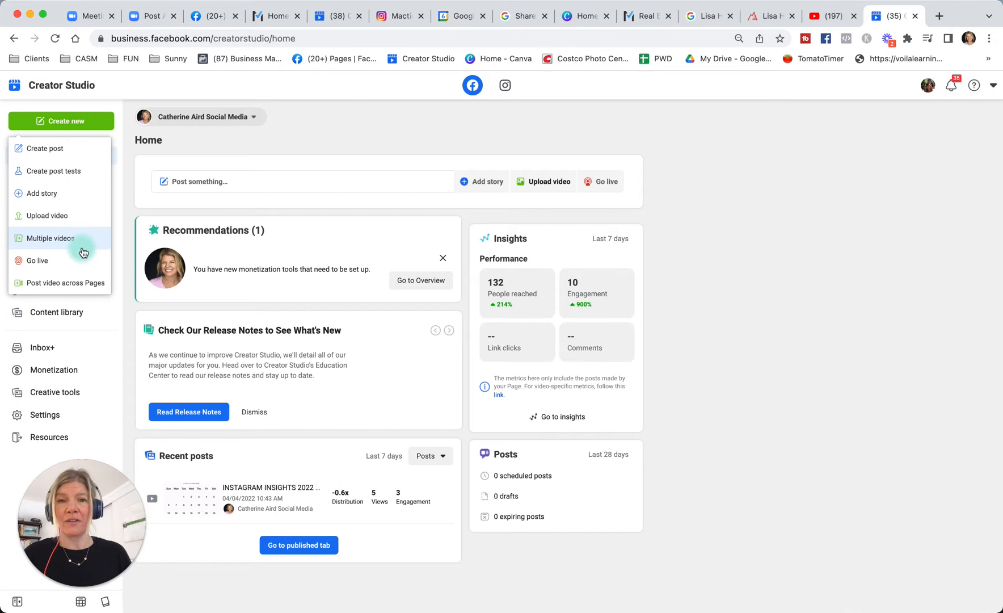
{"action": "mouse_move", "coordinate": [83, 262]}
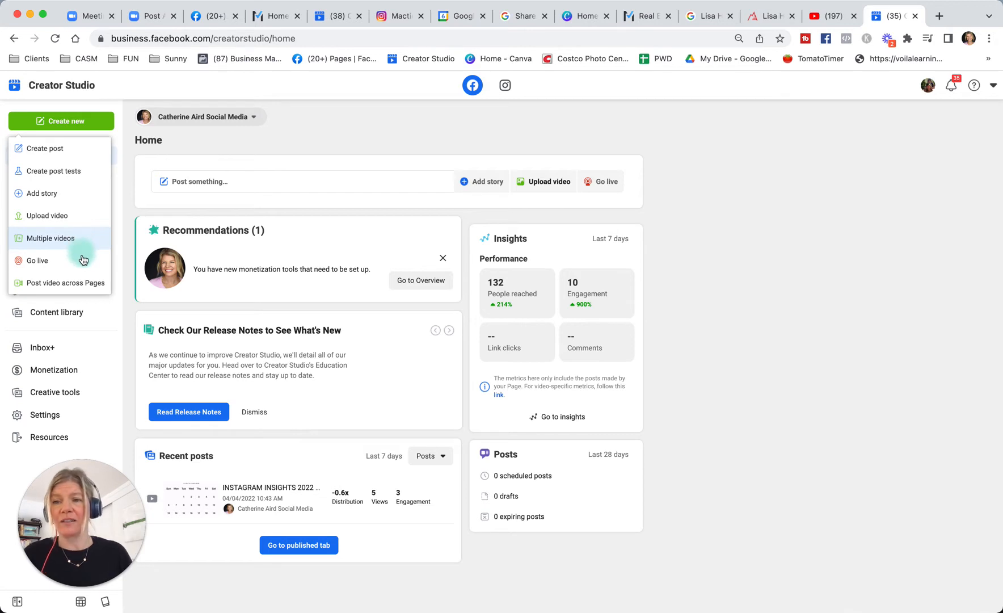
{"action": "mouse_move", "coordinate": [74, 287]}
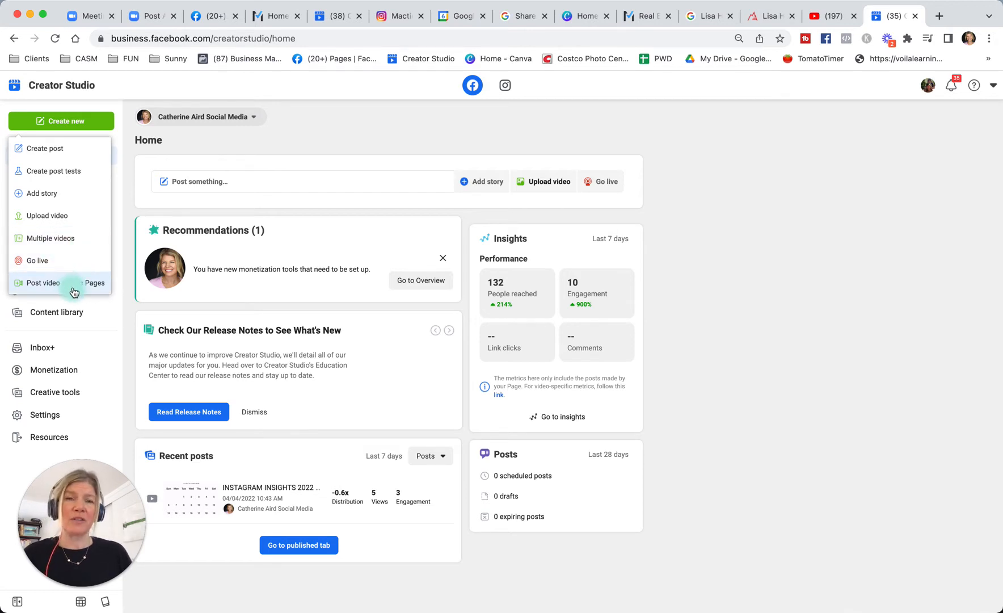
{"action": "mouse_move", "coordinate": [45, 149]}
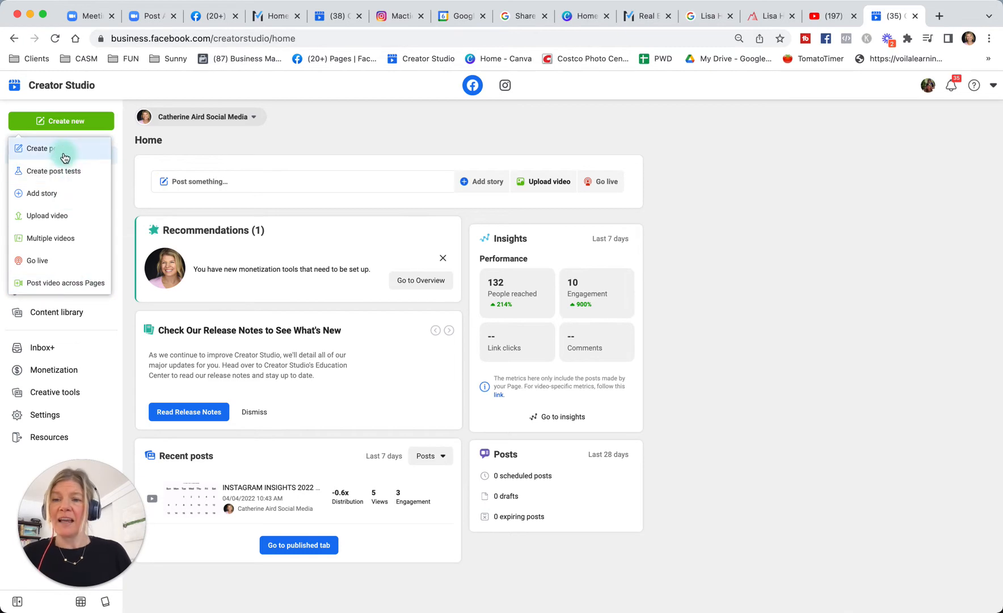
Step: Start a new Facebook post, glance at Saved hashtags, close them, and scroll the composer
{"action": "left_click", "coordinate": [46, 149]}
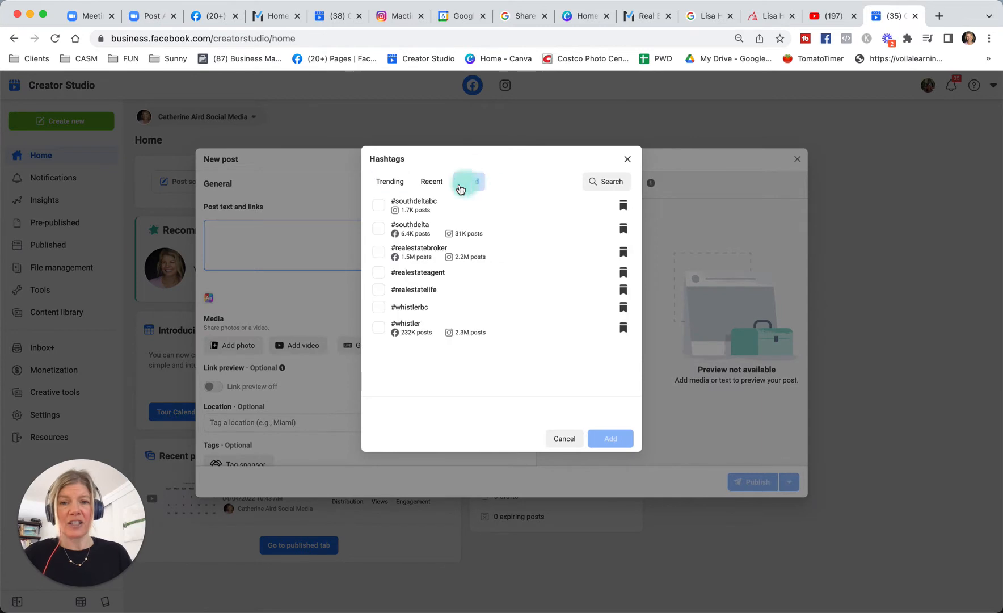
{"action": "left_click", "coordinate": [468, 185]}
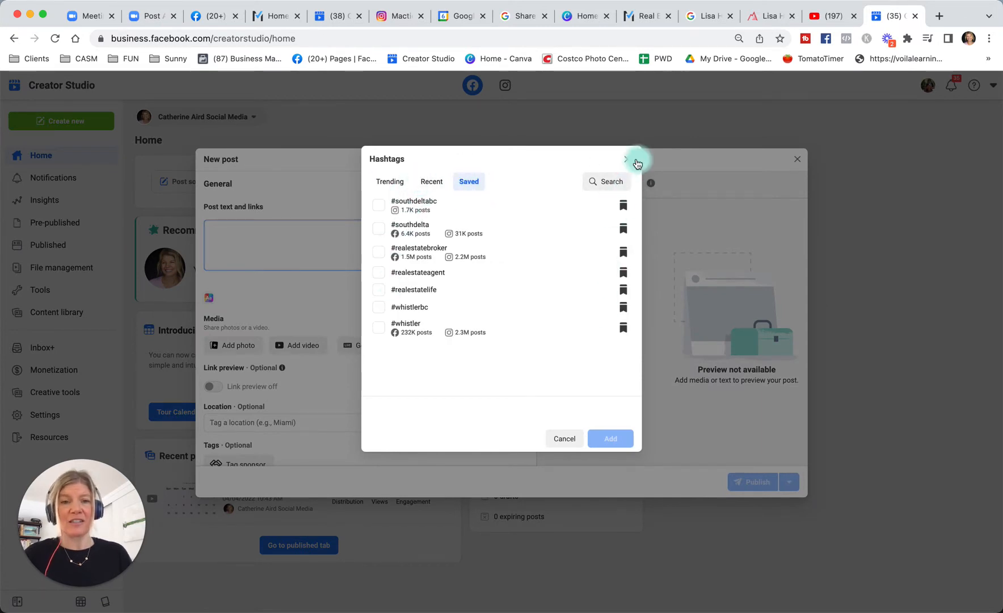
{"action": "left_click", "coordinate": [627, 159]}
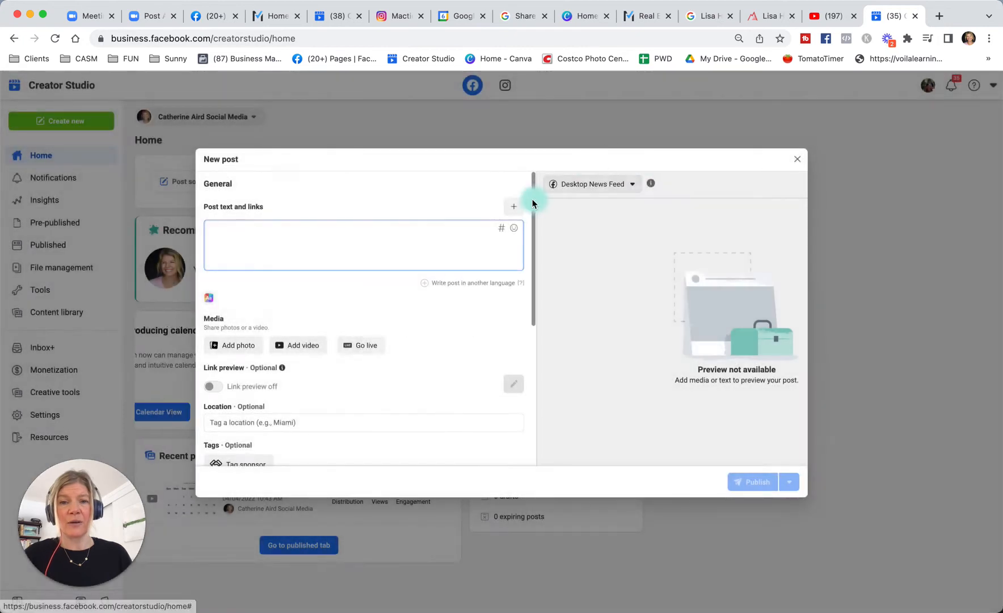
{"action": "left_click", "coordinate": [514, 227]}
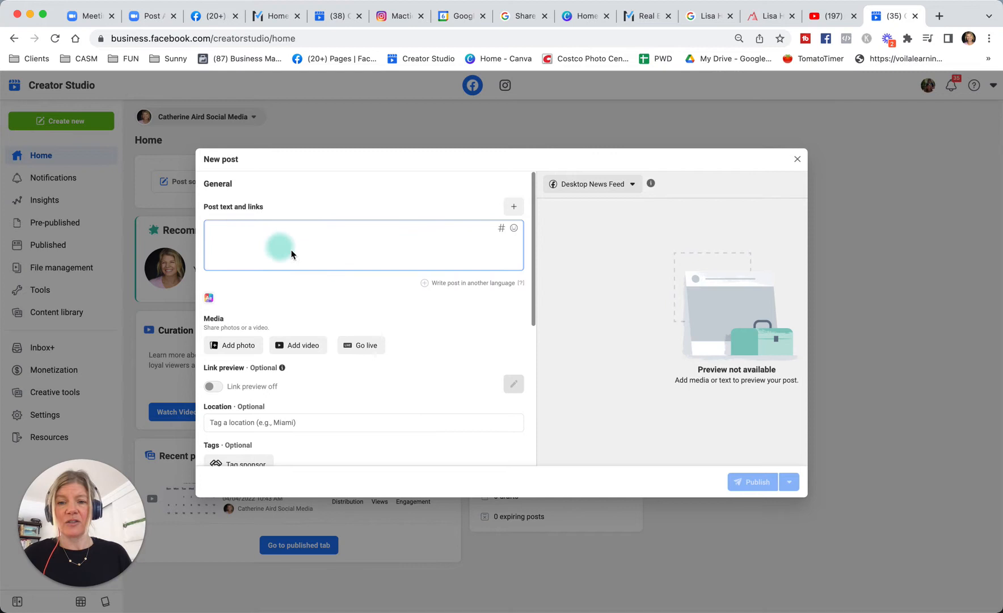
{"action": "mouse_move", "coordinate": [317, 303]}
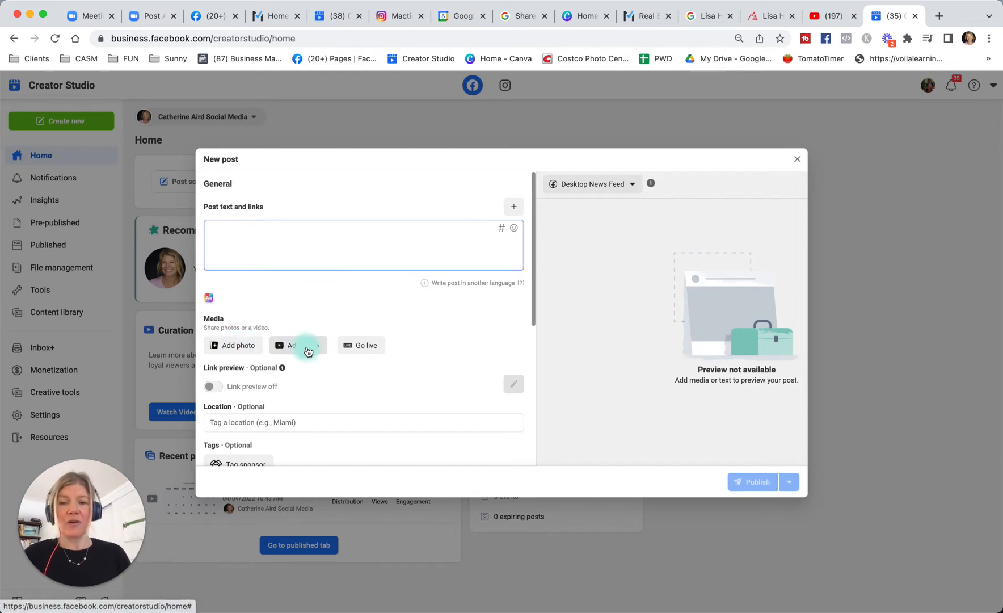
{"action": "scroll", "scroll_direction": "down", "scroll_amount": 3}
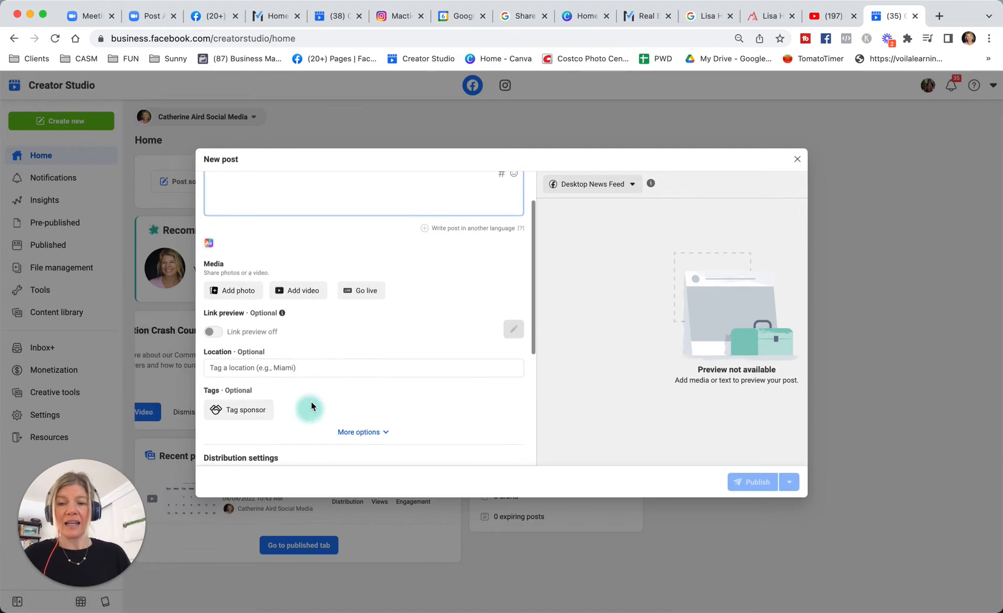
{"action": "scroll", "scroll_direction": "down", "scroll_amount": 3}
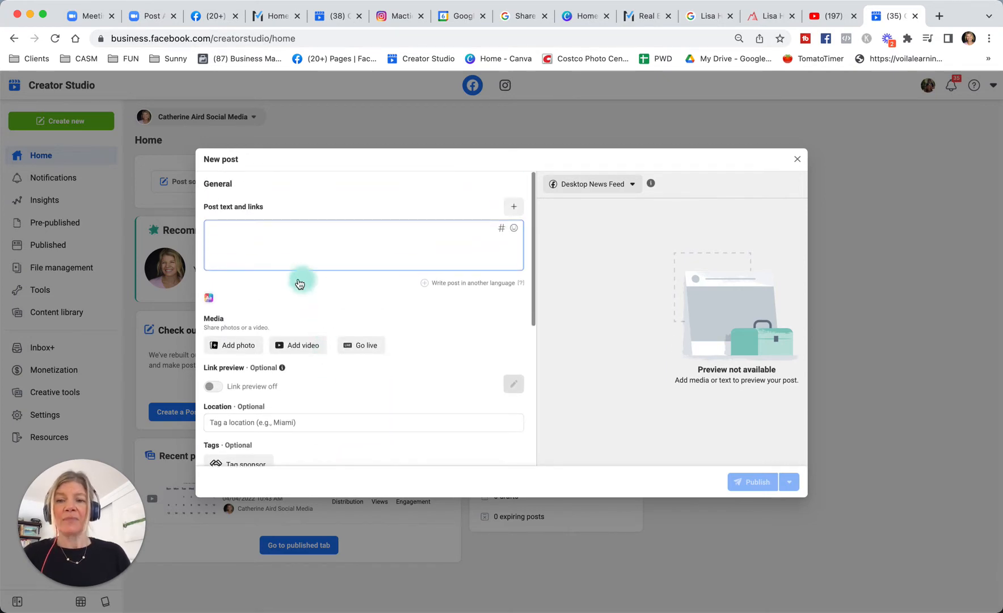
Step: Upload the timeline-sharing tutorial video, pick a suggested thumbnail, then close the Optimize settings
{"action": "left_click", "coordinate": [232, 345]}
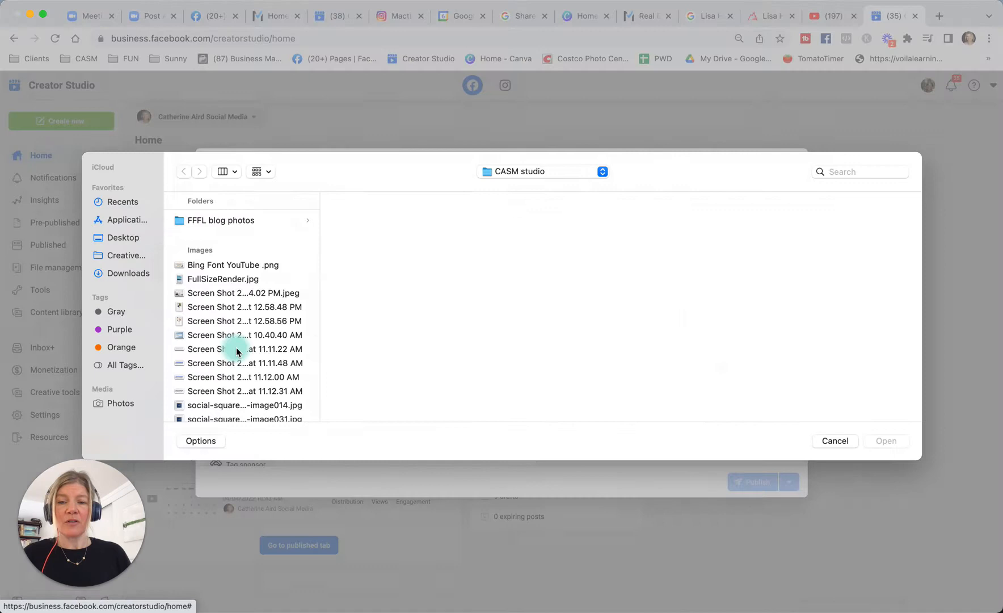
{"action": "mouse_move", "coordinate": [250, 395]}
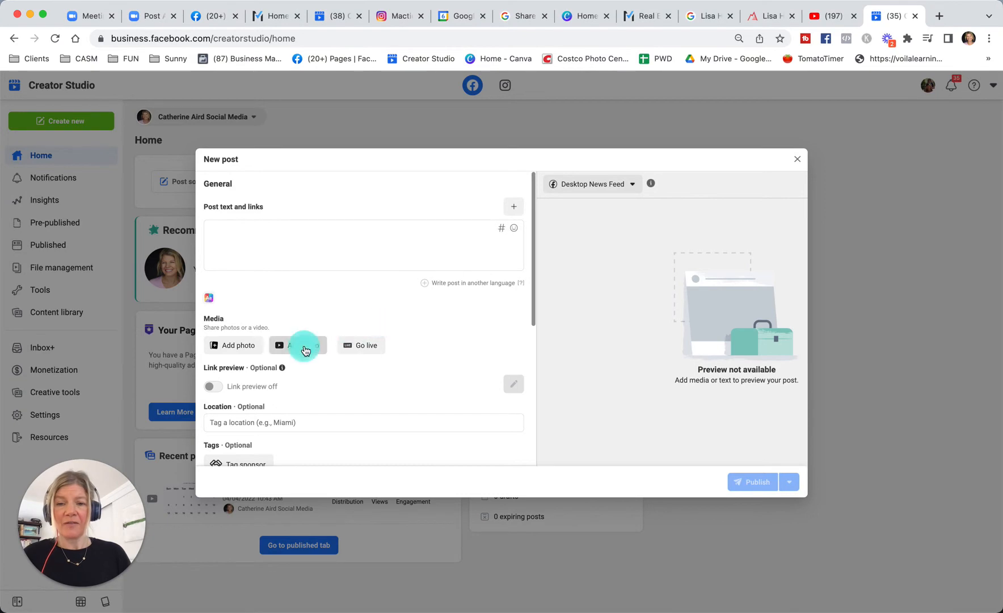
{"action": "left_click", "coordinate": [297, 345]}
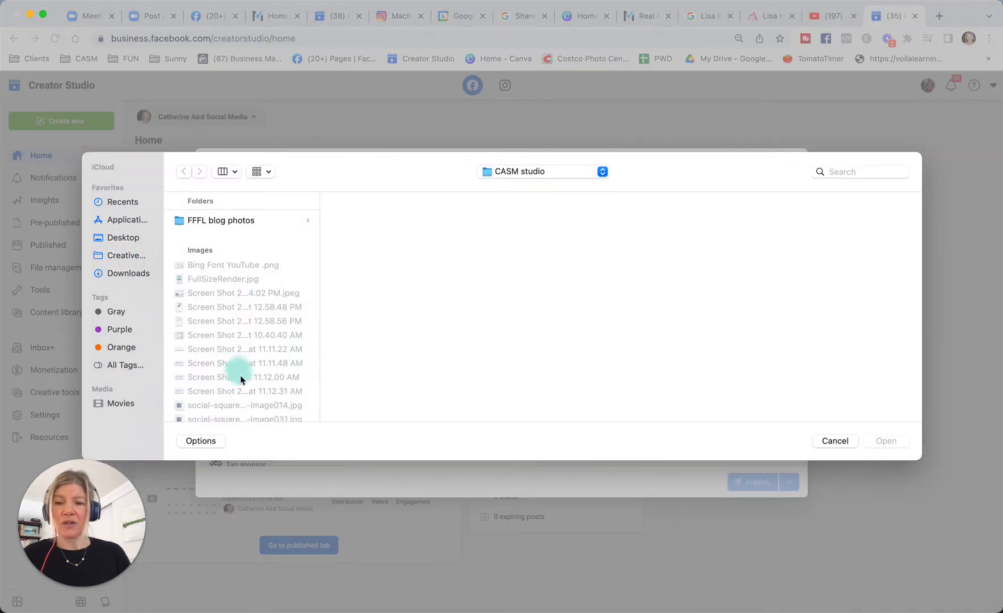
{"action": "left_click", "coordinate": [243, 408]}
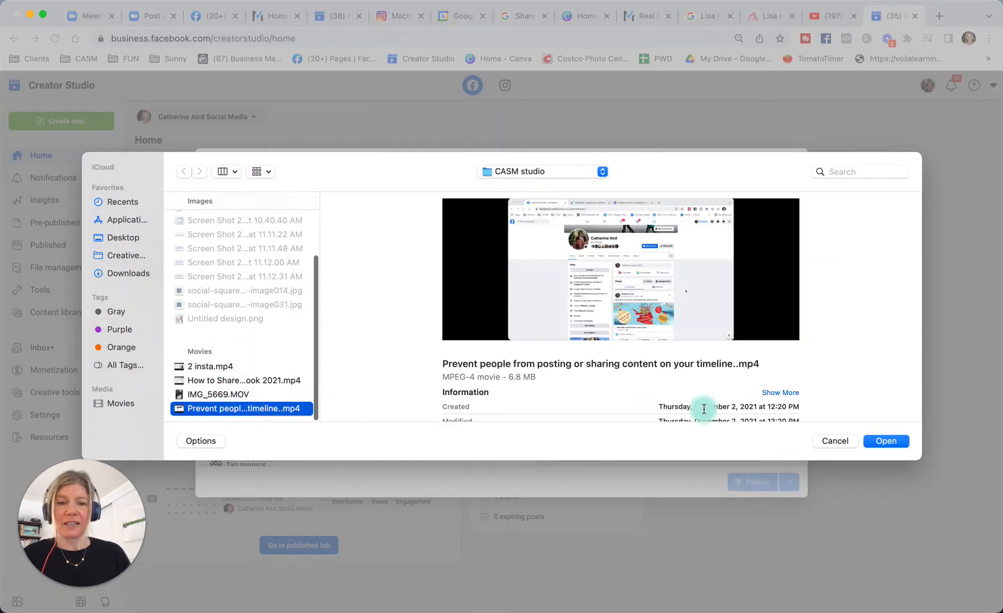
{"action": "left_click", "coordinate": [886, 441]}
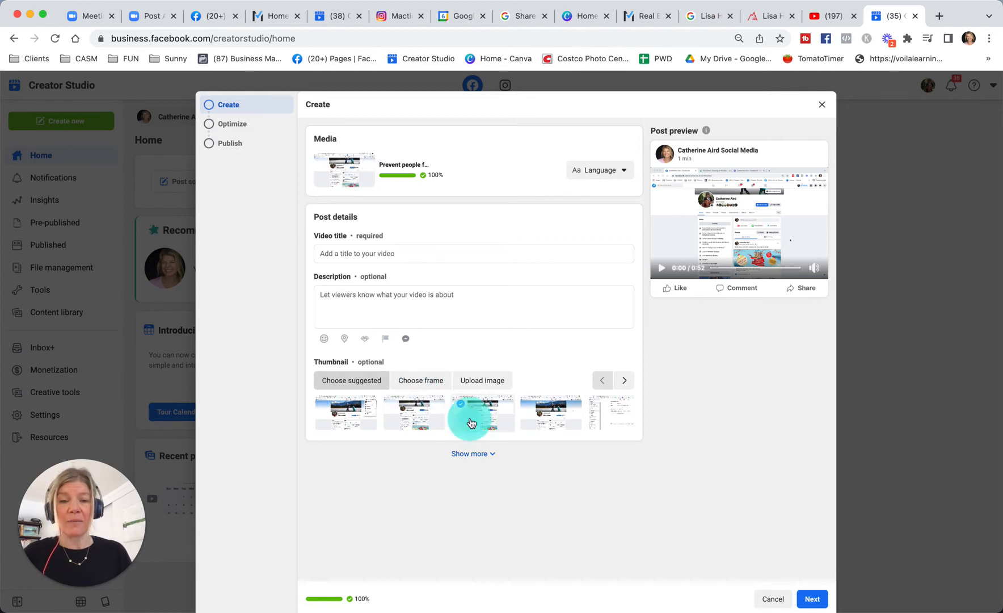
{"action": "left_click", "coordinate": [482, 413]}
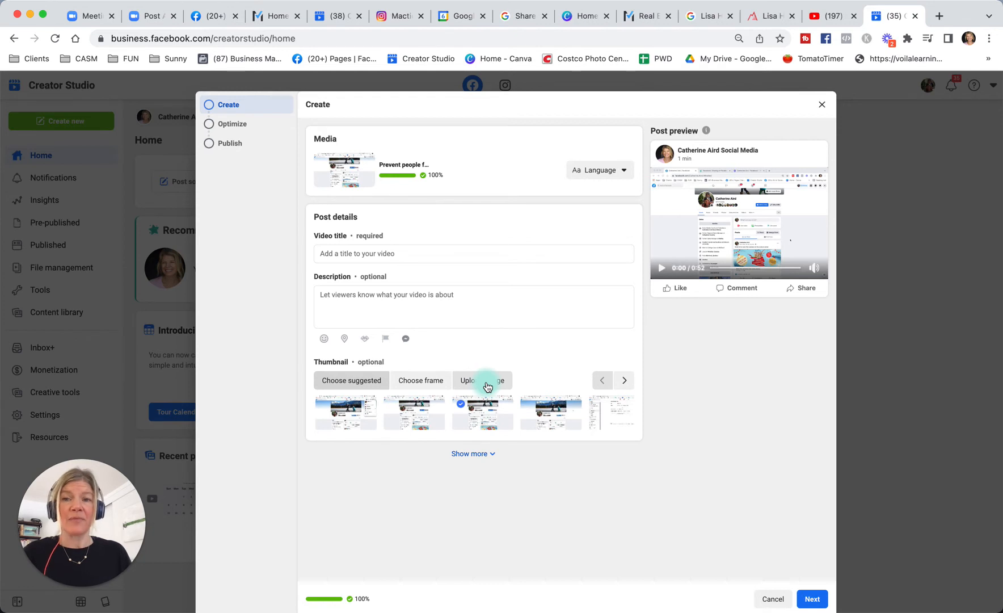
{"action": "left_click", "coordinate": [232, 123]}
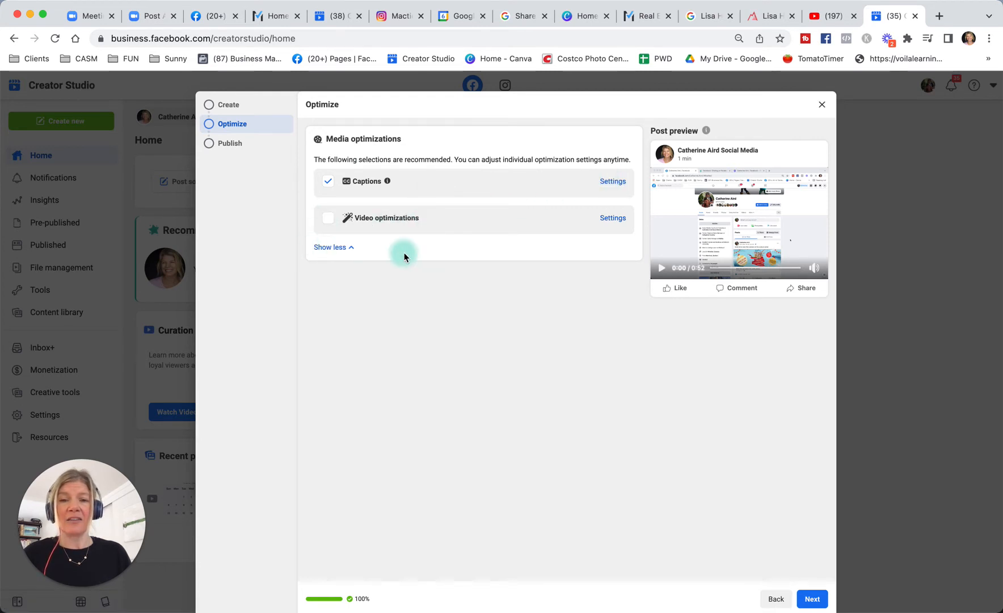
{"action": "mouse_move", "coordinate": [480, 442]}
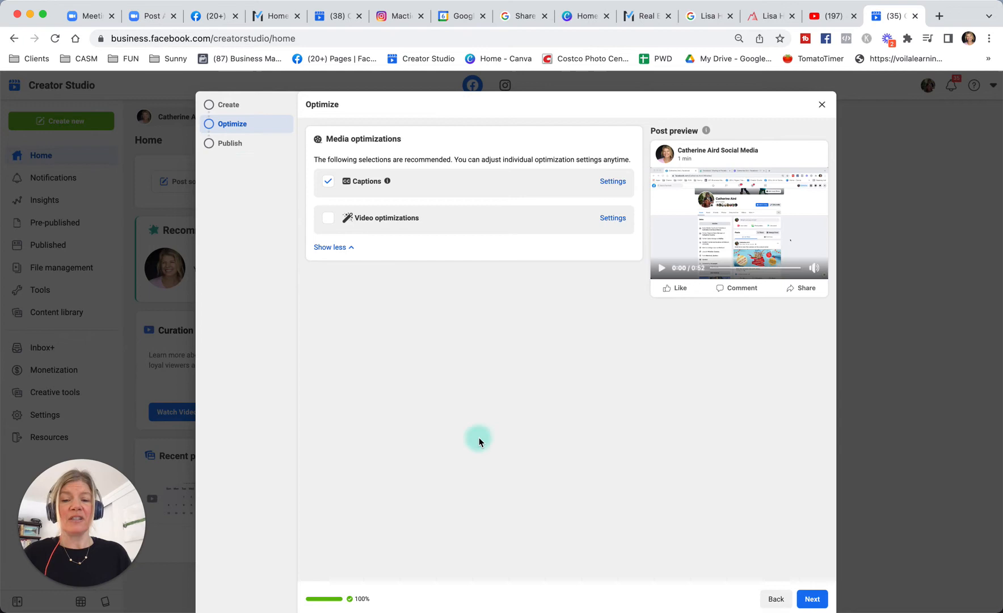
{"action": "mouse_move", "coordinate": [719, 383]}
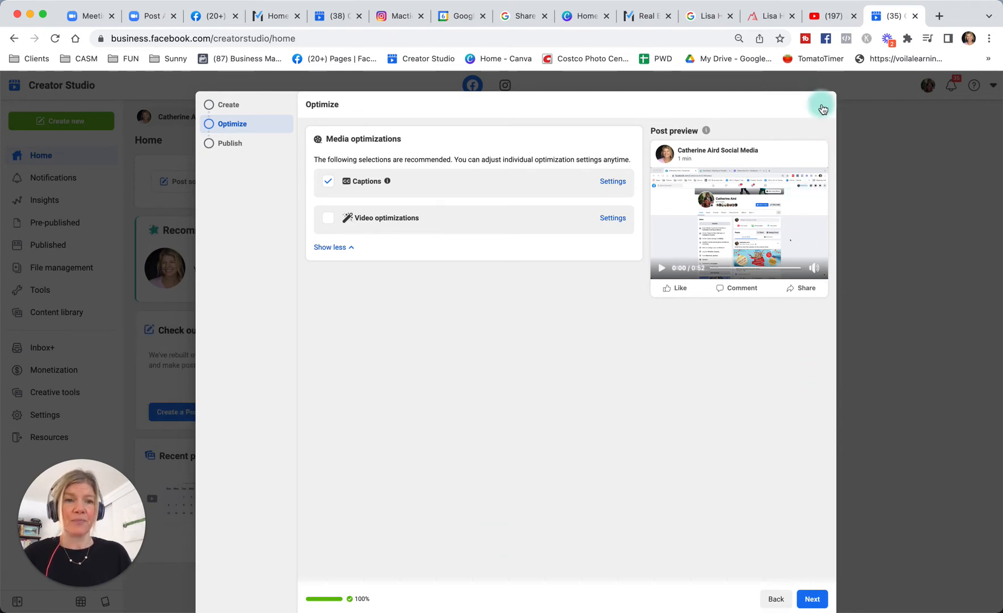
{"action": "left_click", "coordinate": [822, 107]}
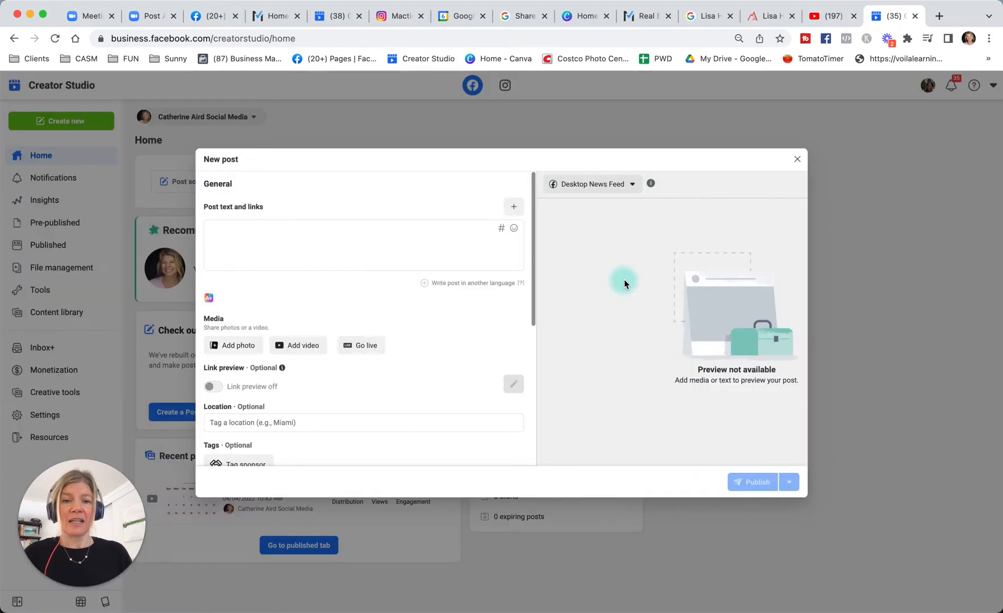
Step: Upload the two letterboard images and Untitled design.png to the post
{"action": "left_click", "coordinate": [233, 345]}
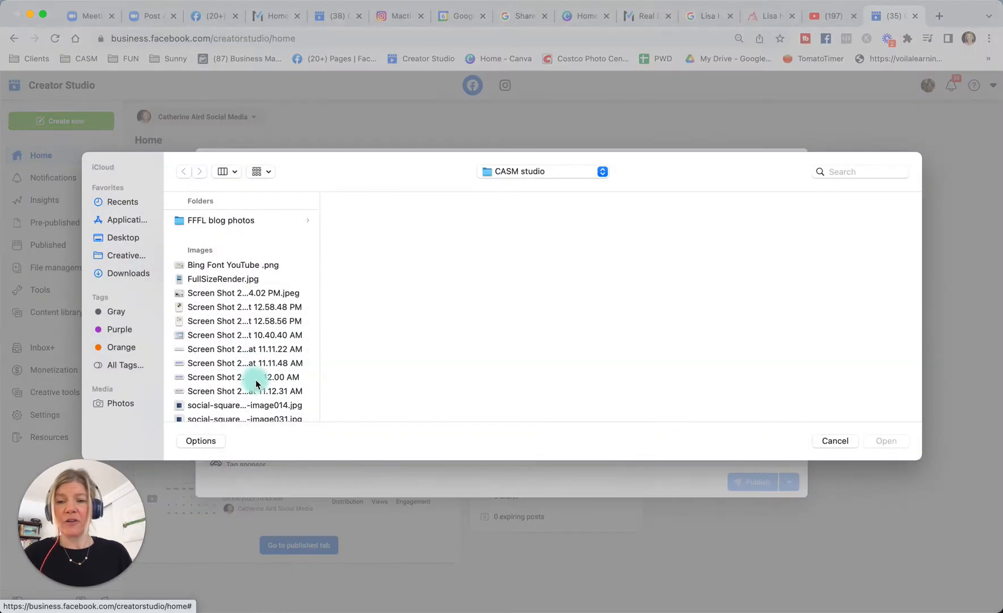
{"action": "left_click", "coordinate": [244, 406]}
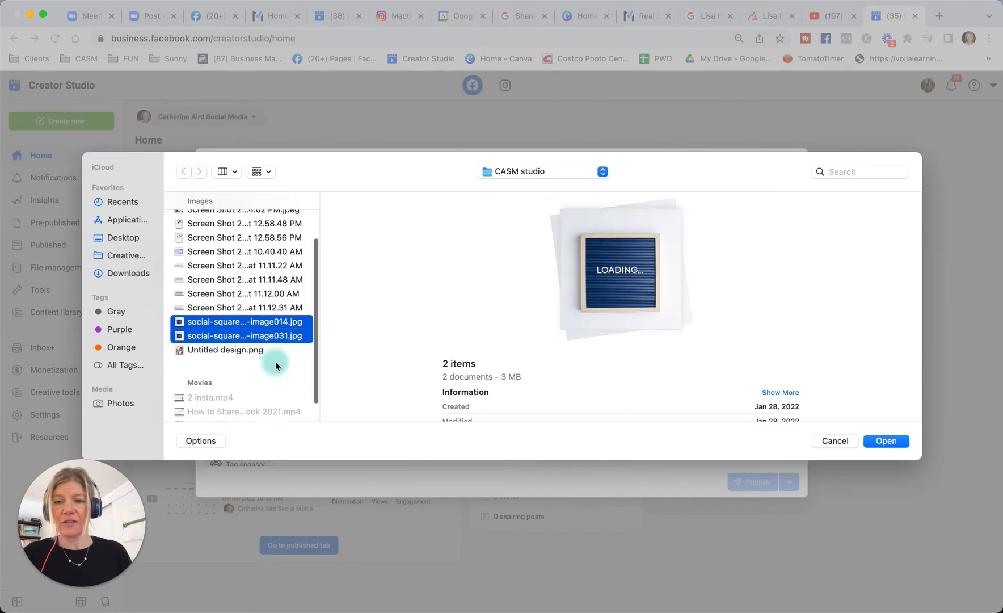
{"action": "left_click", "coordinate": [225, 350]}
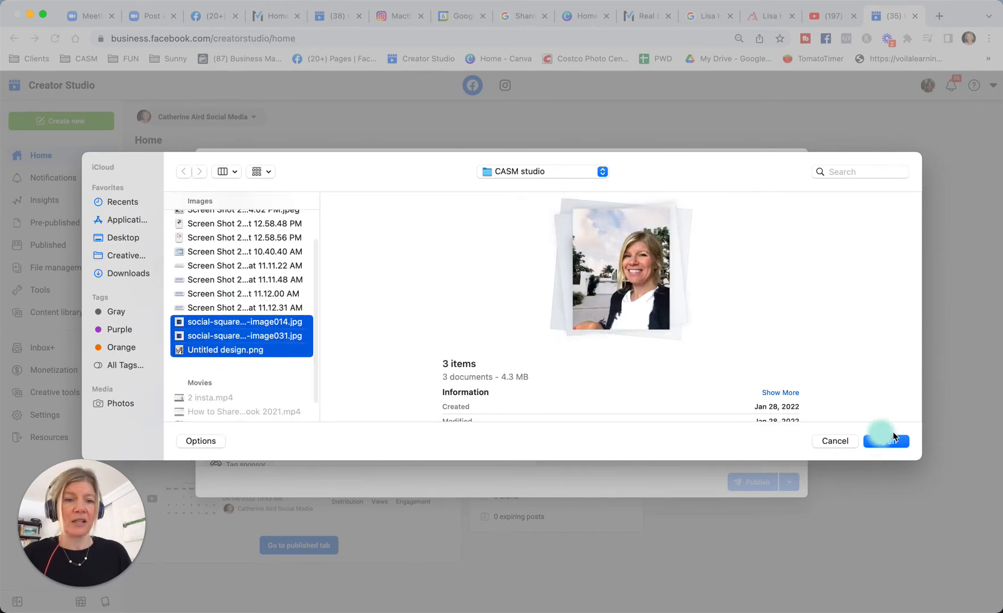
{"action": "left_click", "coordinate": [886, 441]}
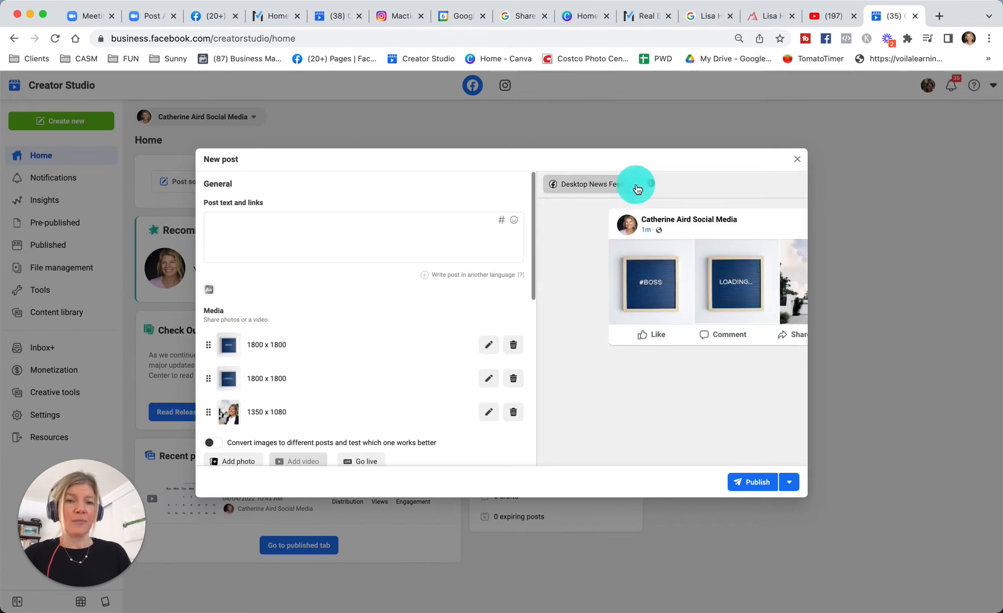
Step: Check preview placements, drag the portrait photo to second position, and view publishing options
{"action": "left_click", "coordinate": [591, 184]}
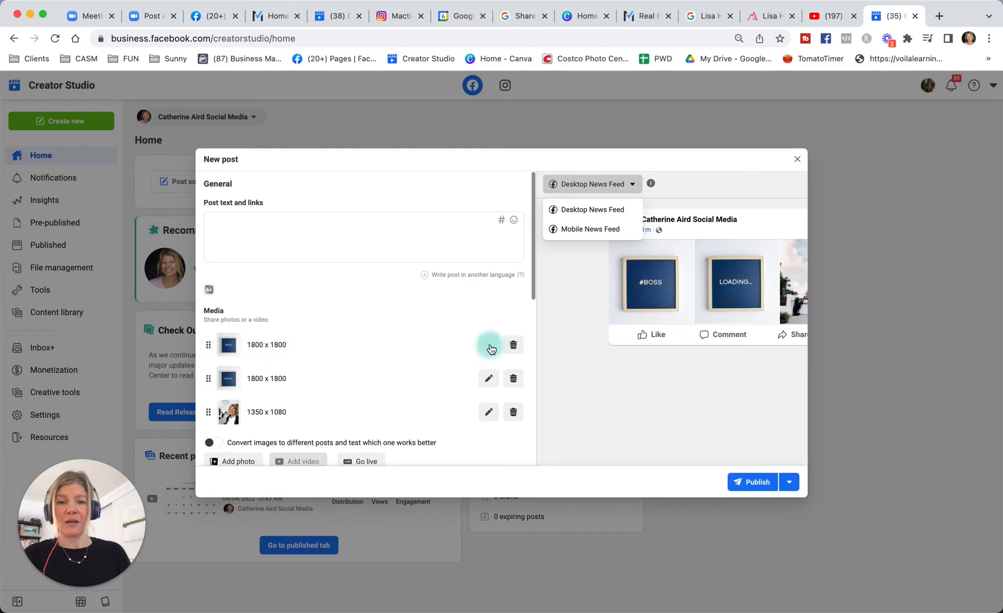
{"action": "left_click", "coordinate": [488, 345]}
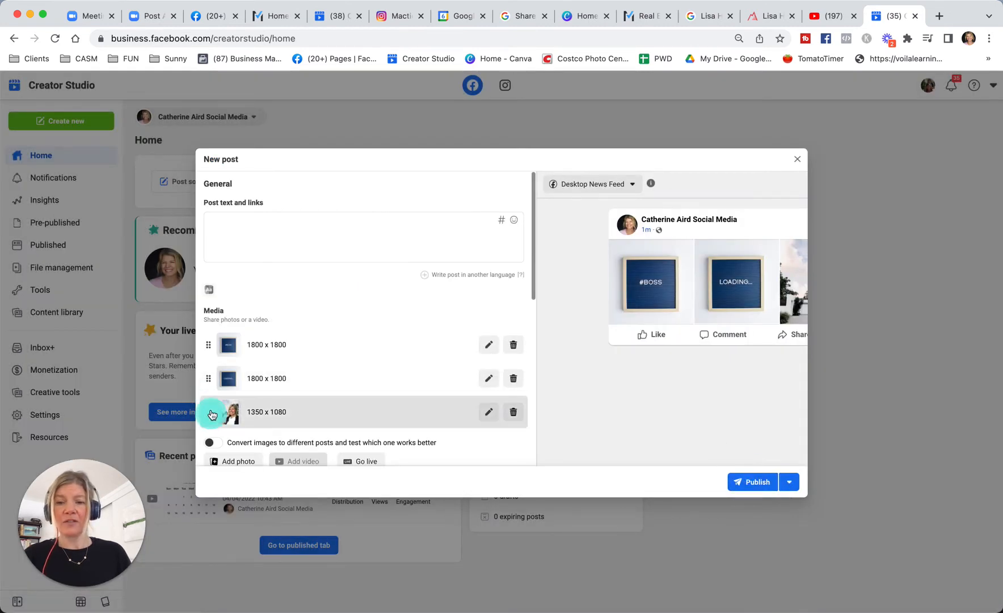
{"action": "left_click_drag", "start_coordinate": [227, 412], "coordinate": [227, 378]}
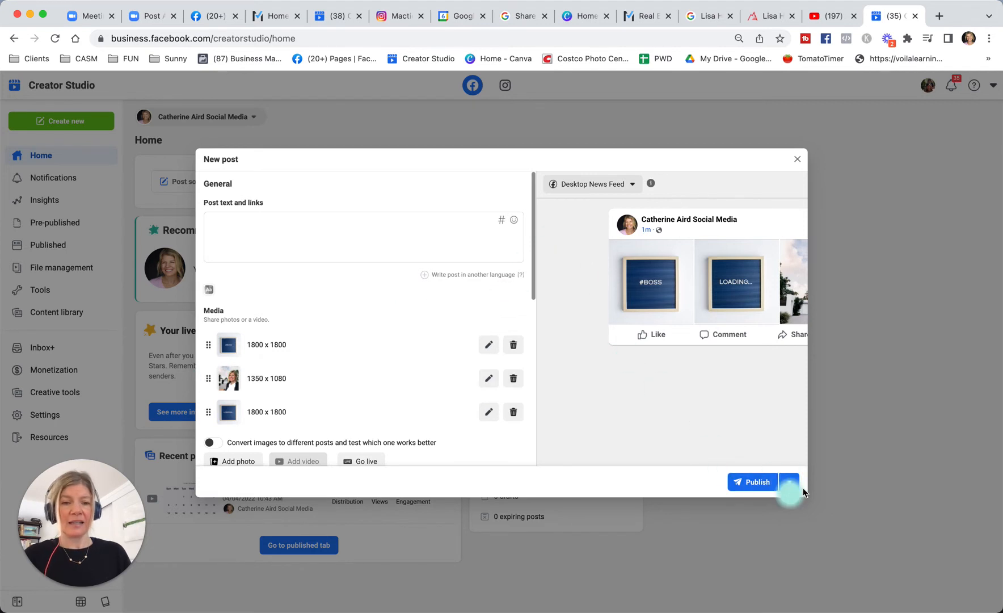
{"action": "left_click", "coordinate": [792, 481]}
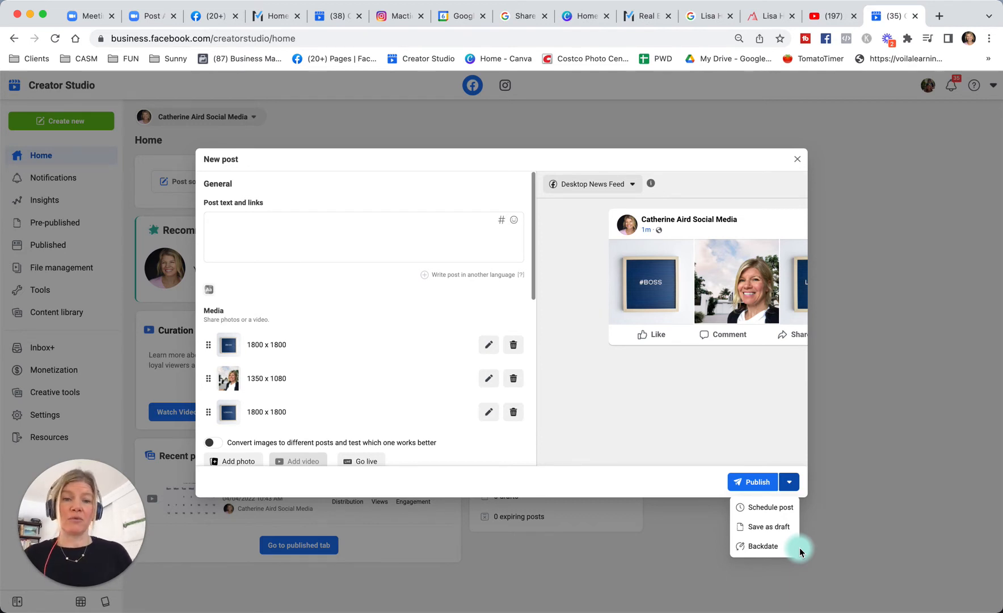
{"action": "mouse_move", "coordinate": [803, 282]}
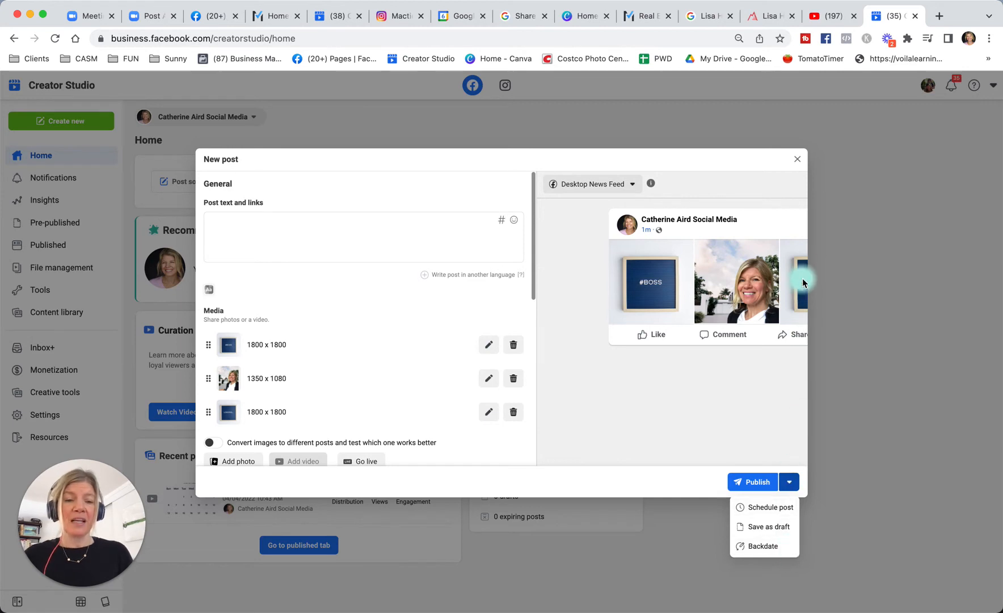
{"action": "mouse_move", "coordinate": [801, 166]}
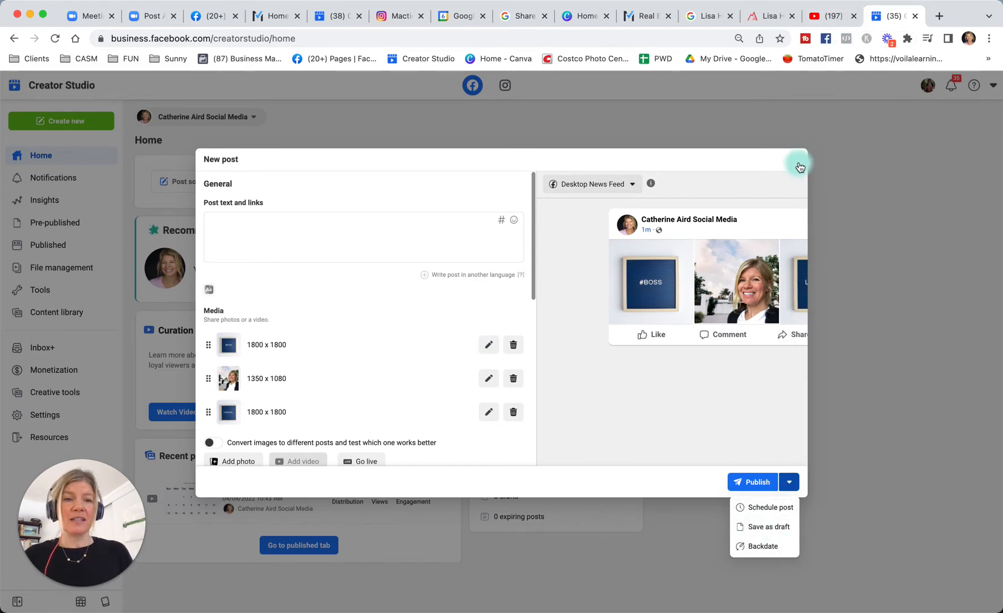
Step: Close the draft photo post without publishing and view the Pre-published posts list
{"action": "left_click", "coordinate": [798, 159]}
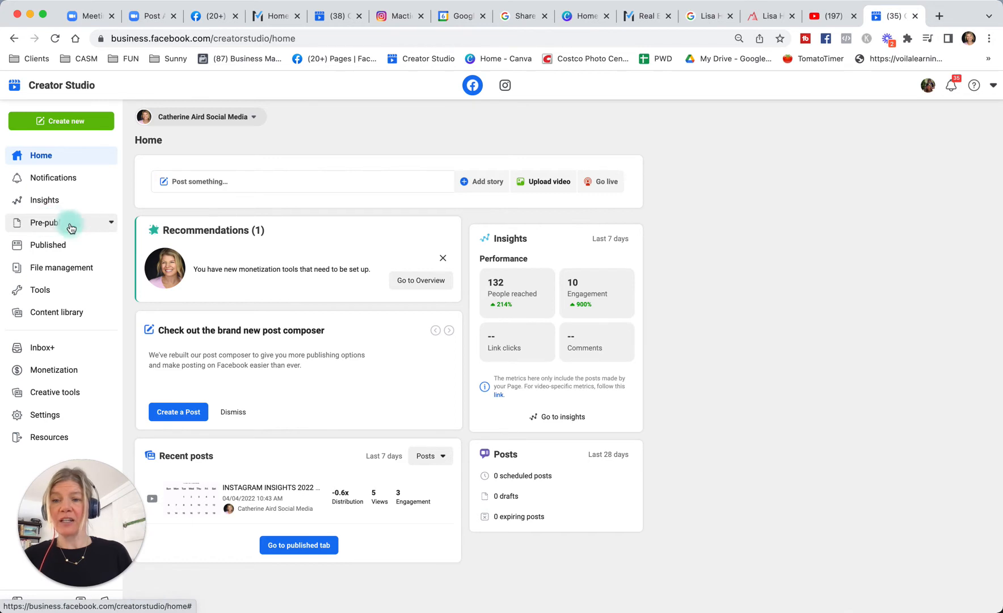
{"action": "left_click", "coordinate": [48, 221]}
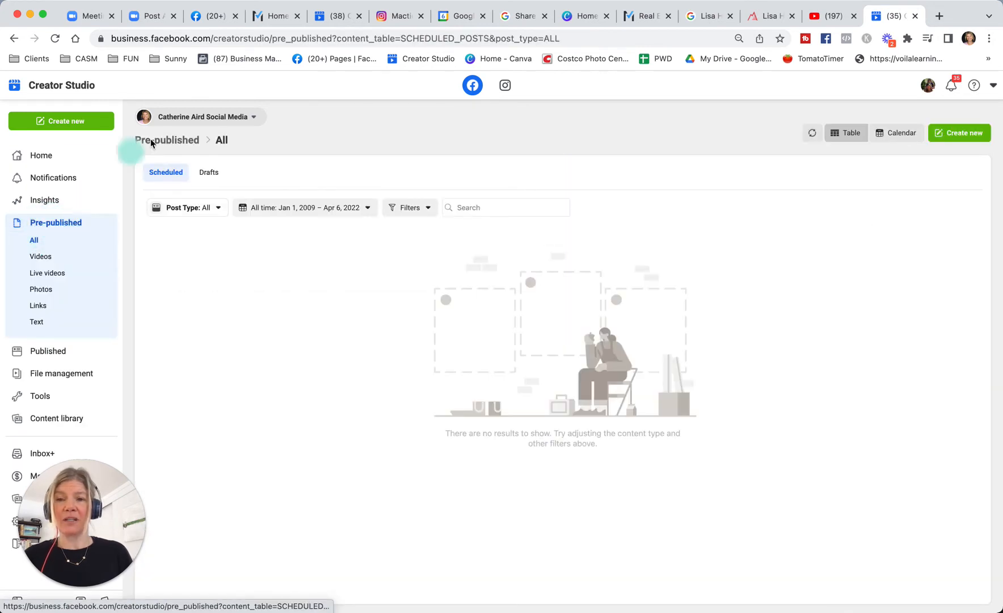
Step: Show scheduled posts for all 15 Pages and open the packing-light blog post's actions
{"action": "left_click", "coordinate": [202, 117]}
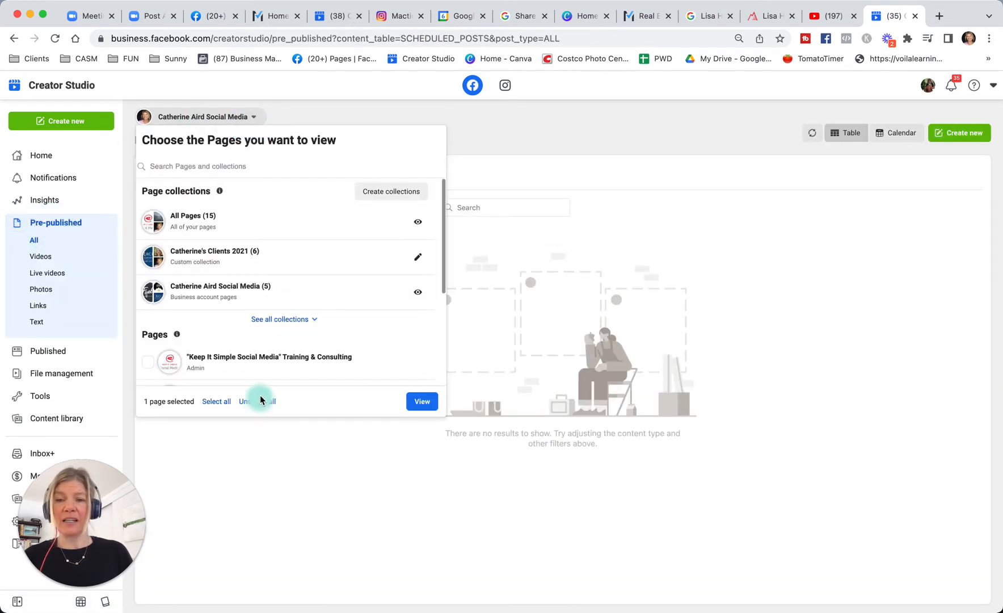
{"action": "left_click", "coordinate": [421, 401]}
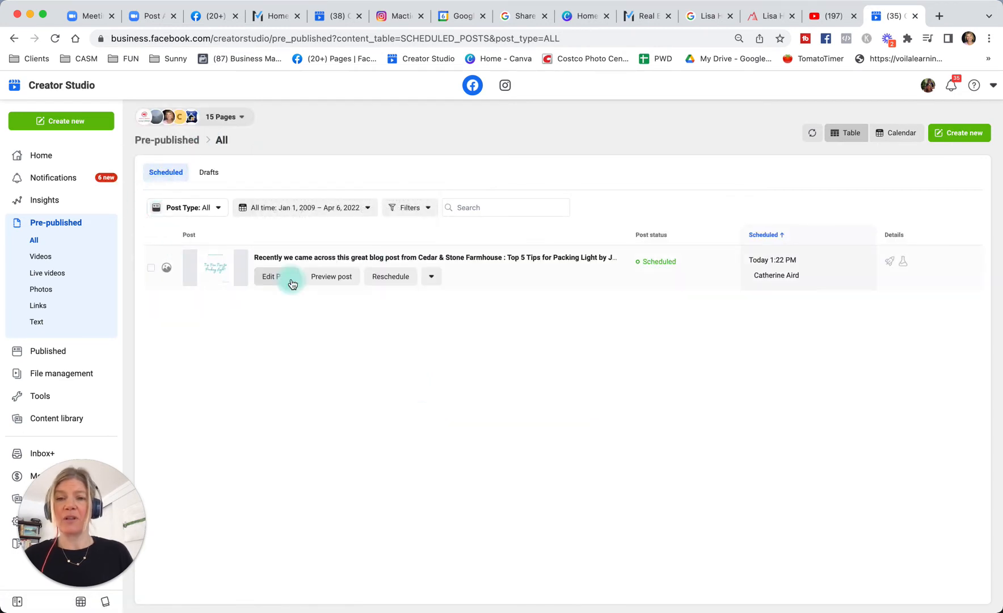
{"action": "mouse_move", "coordinate": [252, 327]}
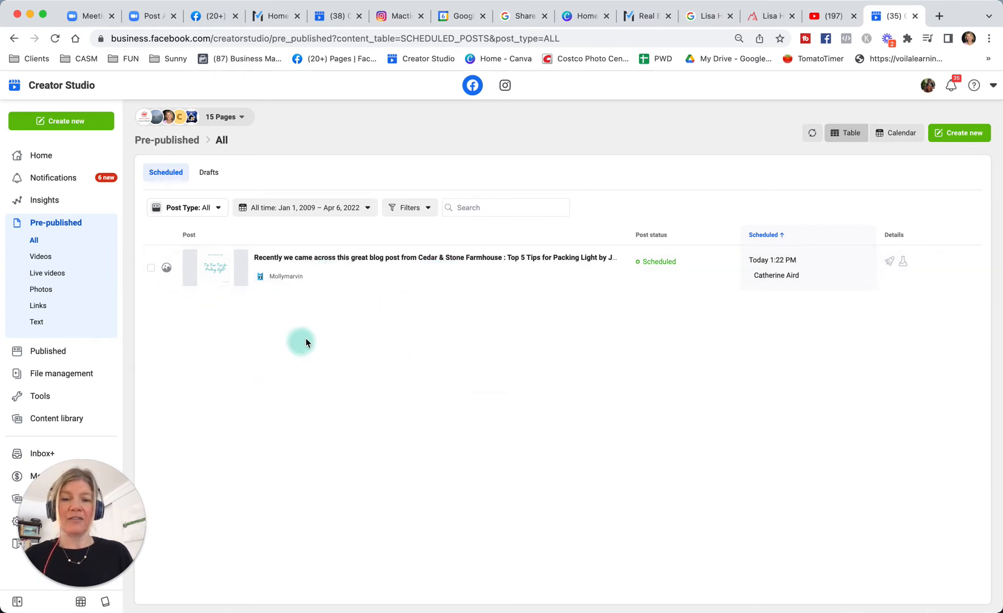
{"action": "left_click", "coordinate": [436, 282]}
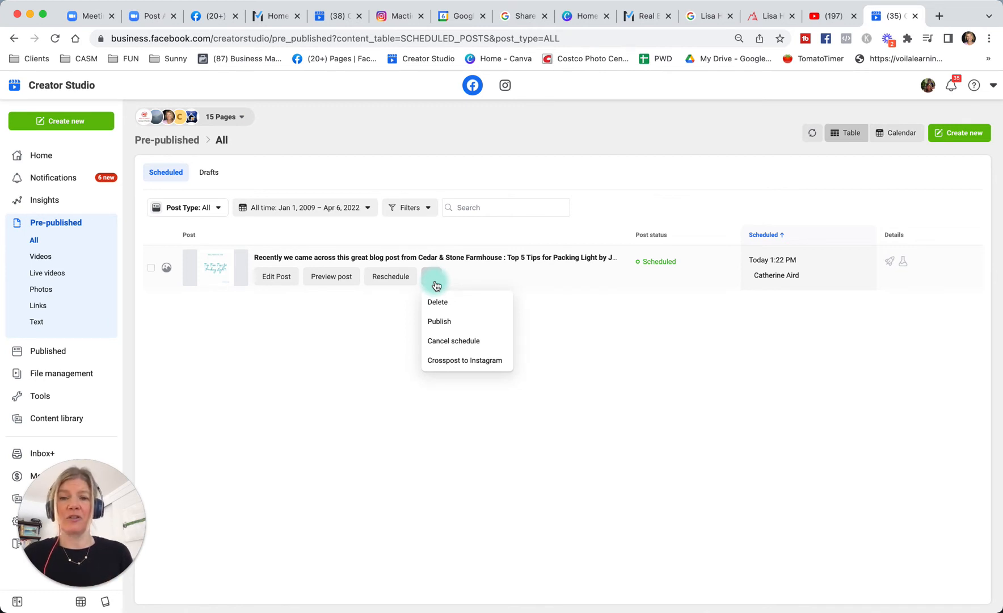
{"action": "left_click", "coordinate": [297, 370]}
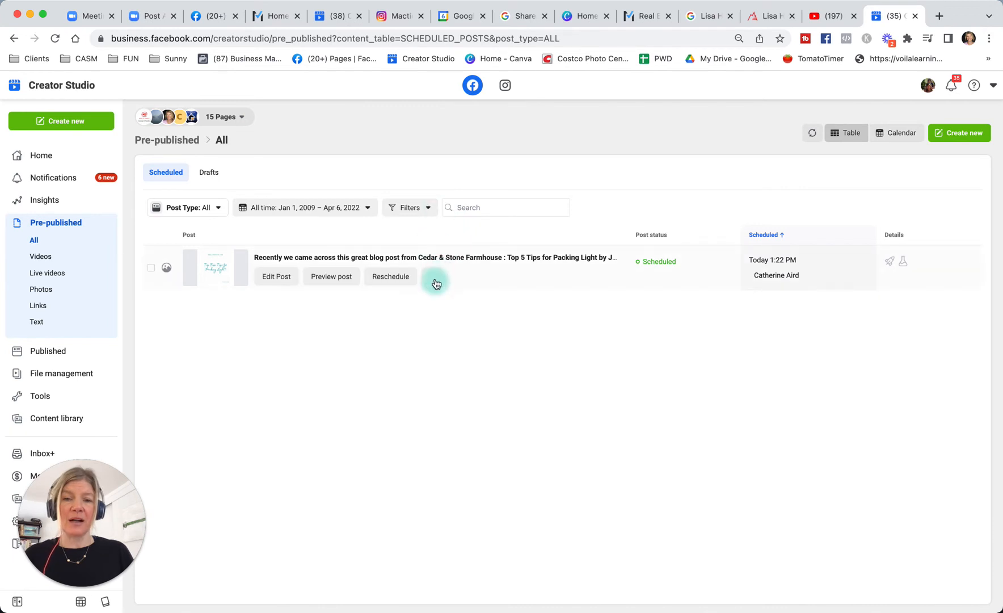
{"action": "left_click", "coordinate": [431, 276]}
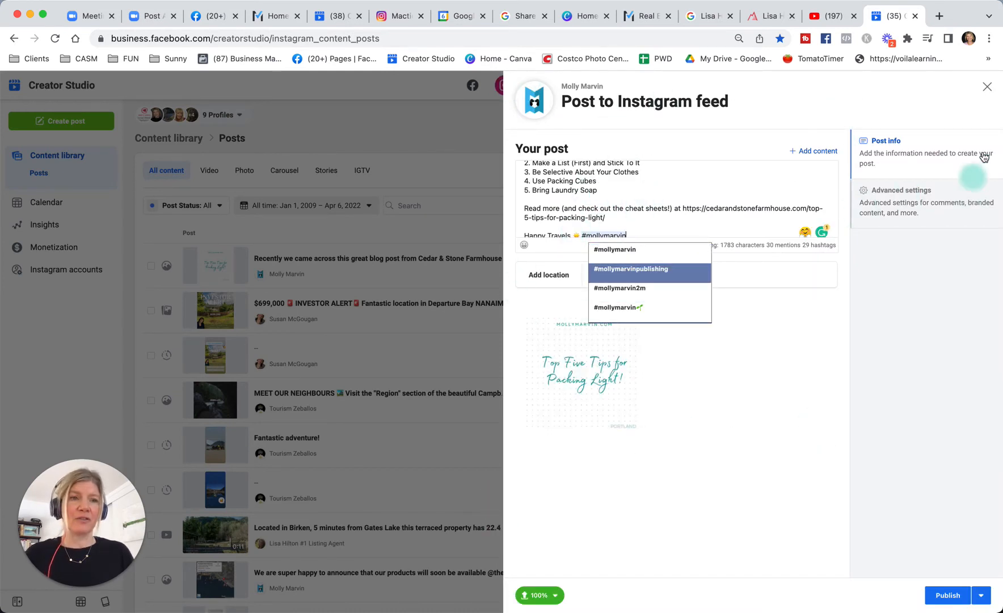
Step: Exit the Instagram crosspost without saving and switch back to the Facebook dashboard
{"action": "left_click", "coordinate": [986, 87]}
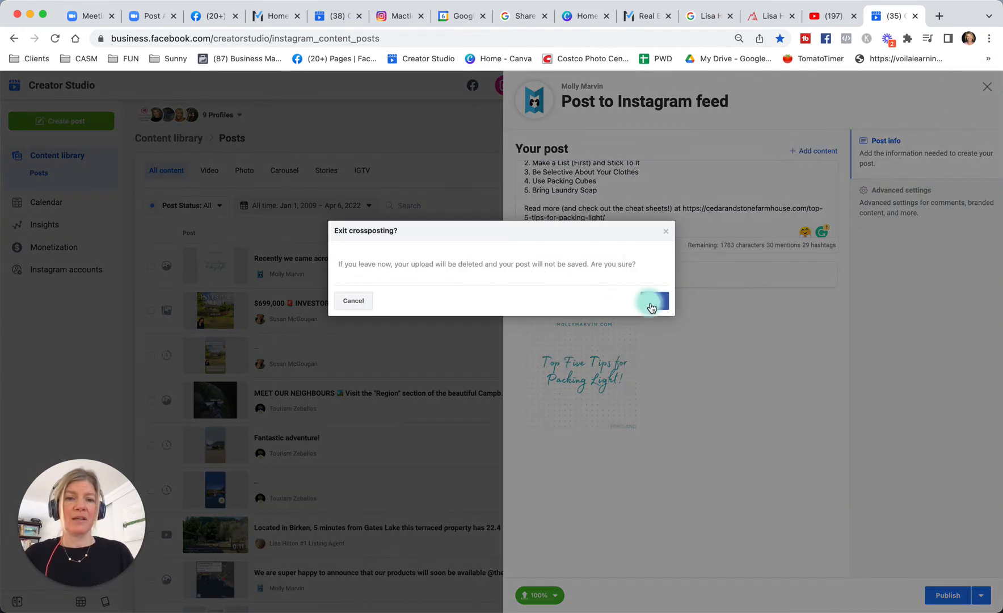
{"action": "left_click", "coordinate": [651, 301]}
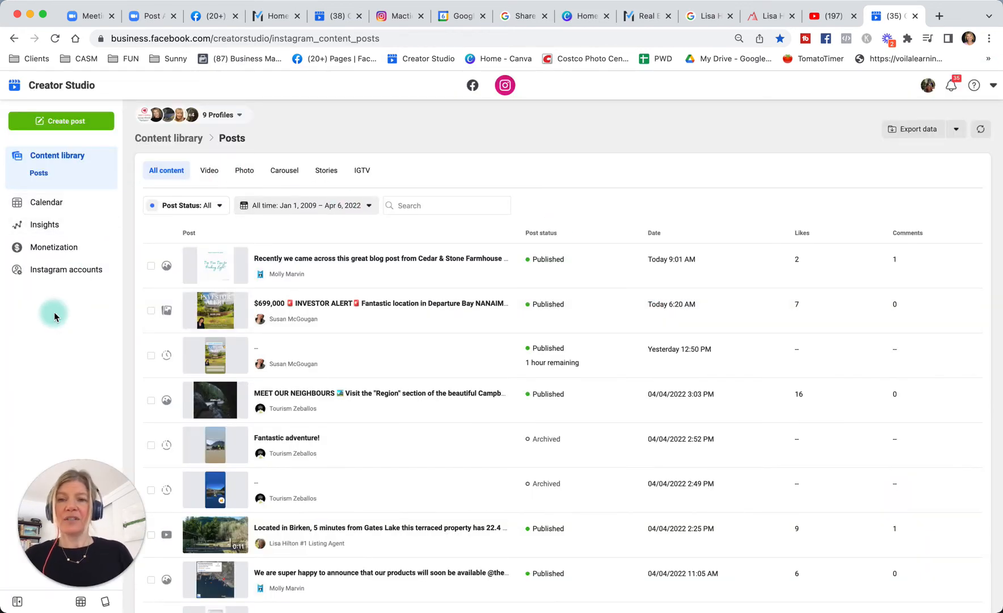
{"action": "mouse_move", "coordinate": [35, 270]}
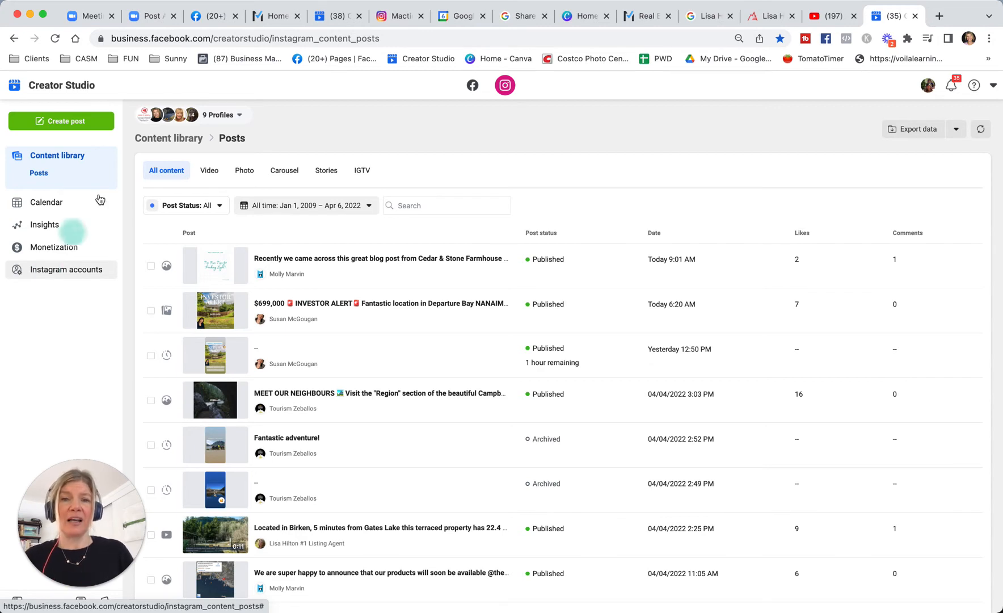
{"action": "left_click", "coordinate": [472, 84]}
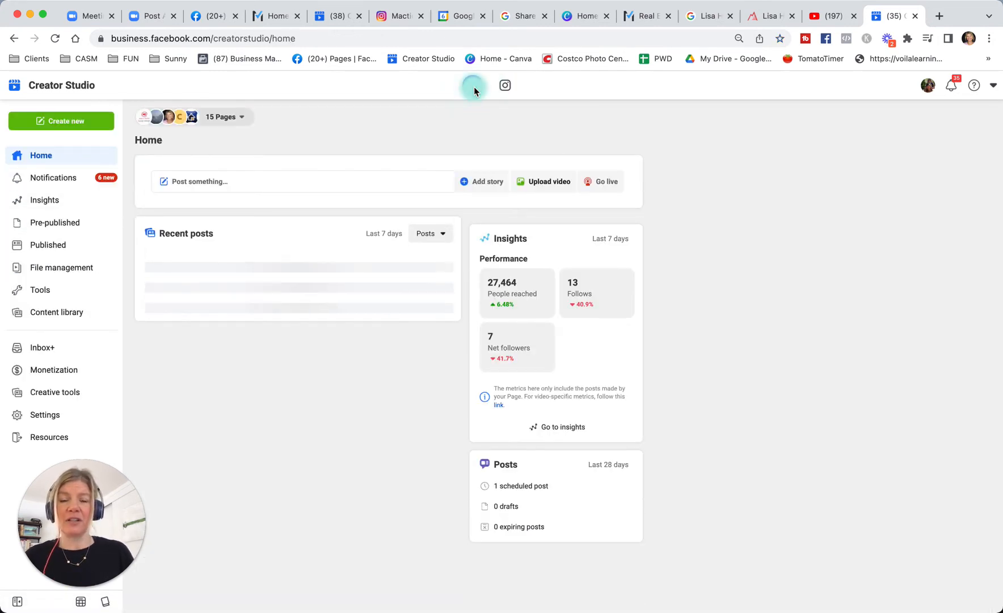
Step: Browse the Published posts list and inspect a published post's more-actions menu
{"action": "left_click", "coordinate": [48, 245]}
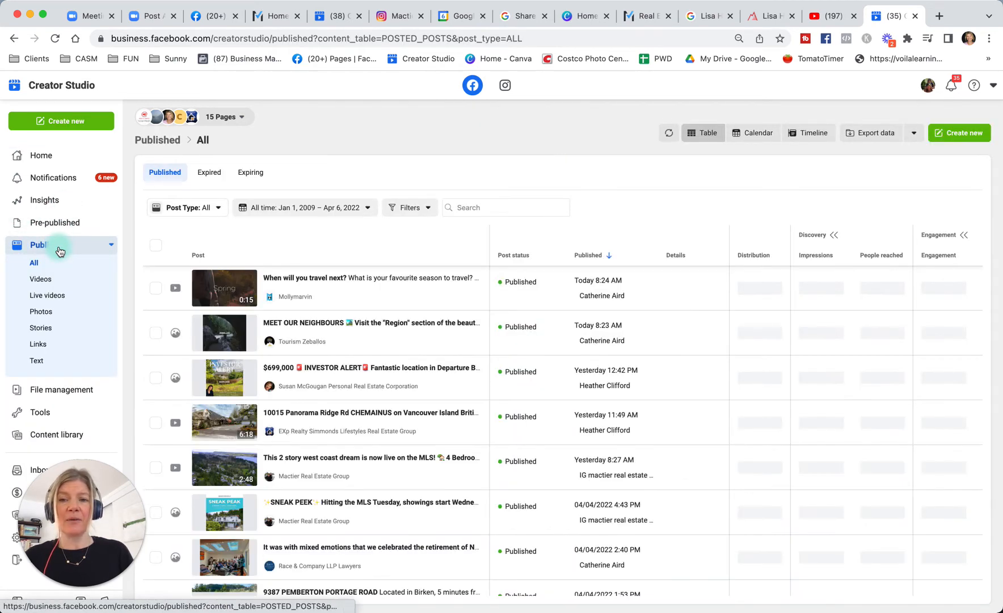
{"action": "left_click", "coordinate": [445, 388]}
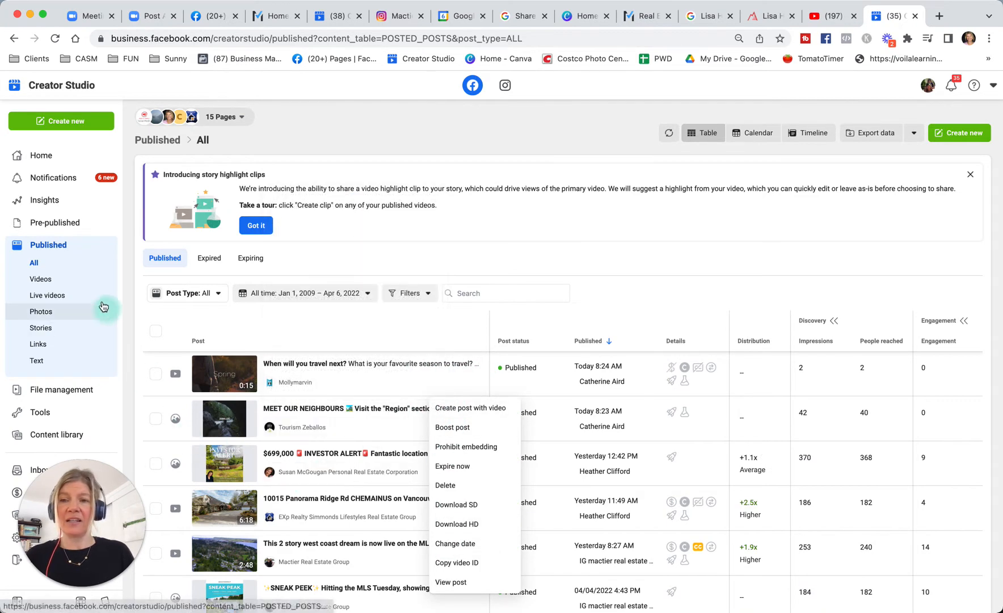
{"action": "left_click", "coordinate": [55, 222]}
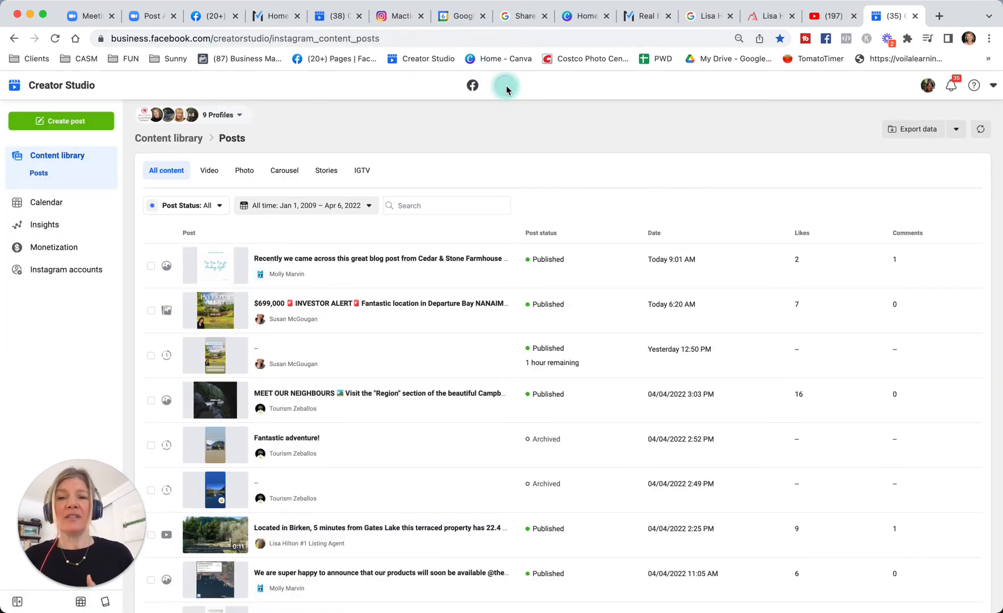
Step: Show the Instagram Create post options: Instagram Feed or IG Video
{"action": "left_click", "coordinate": [505, 85]}
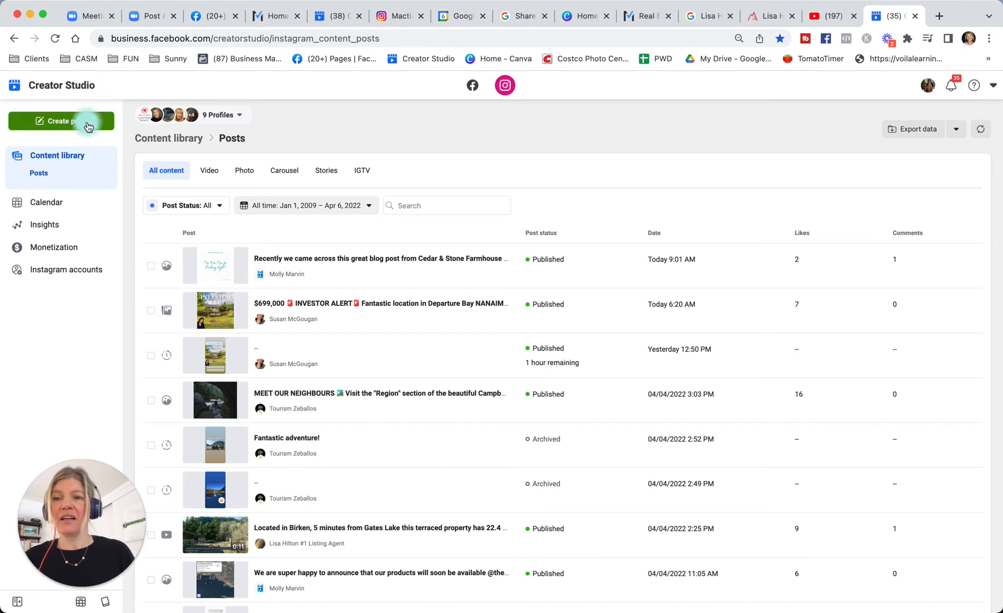
{"action": "left_click", "coordinate": [61, 121]}
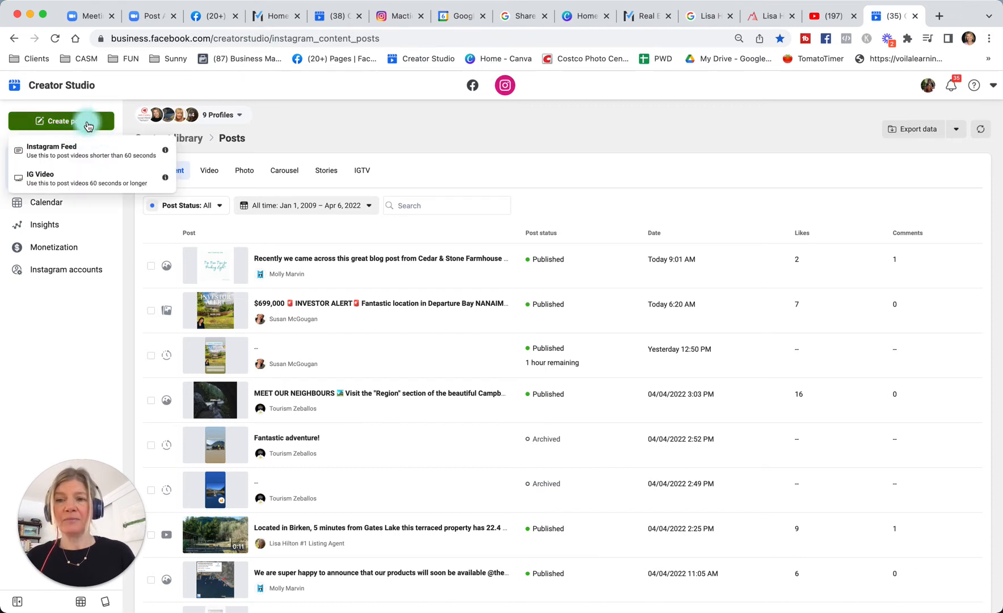
{"action": "mouse_move", "coordinate": [89, 158]}
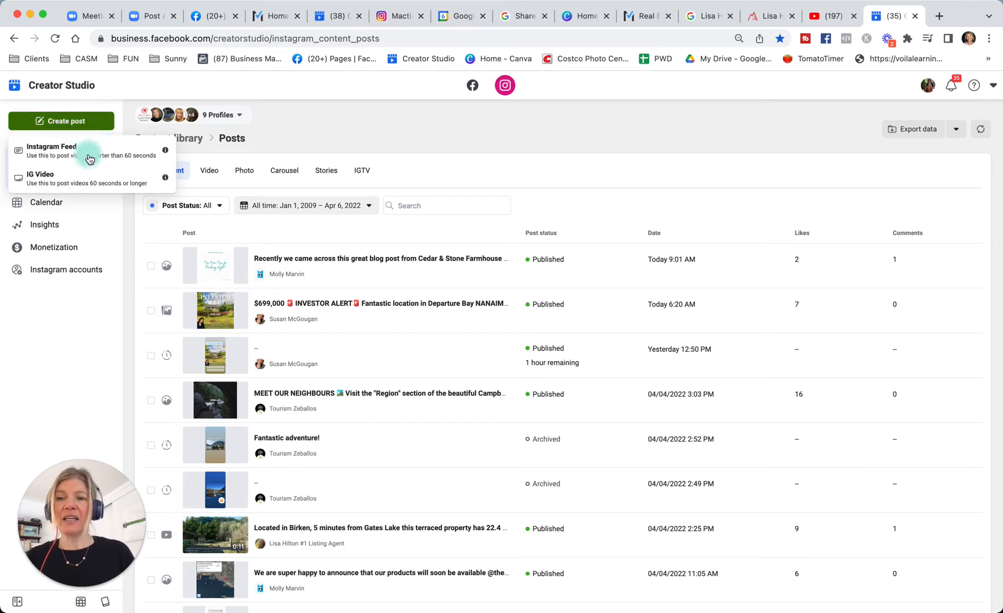
{"action": "mouse_move", "coordinate": [54, 182]}
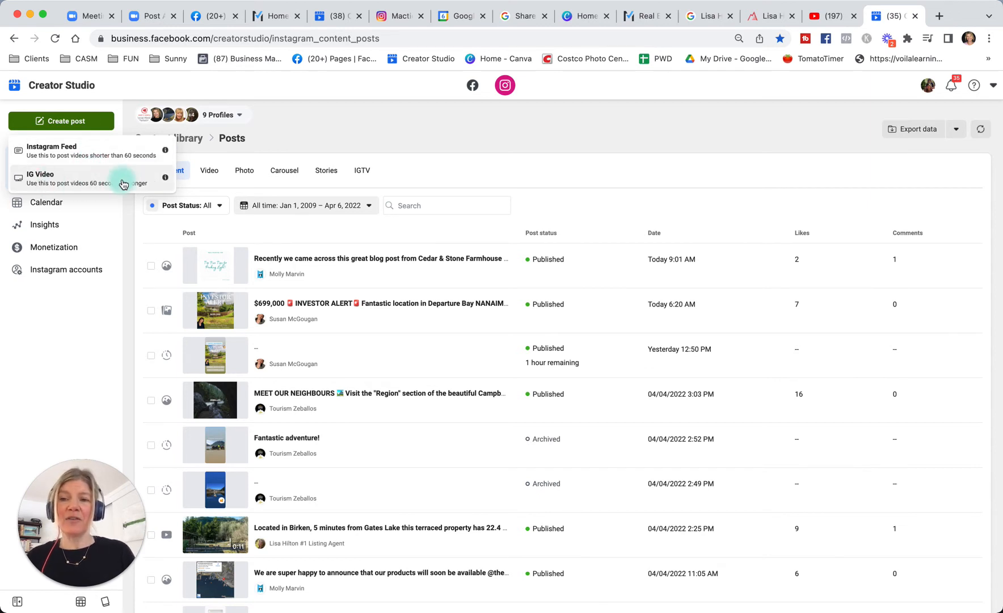
{"action": "mouse_move", "coordinate": [122, 183]}
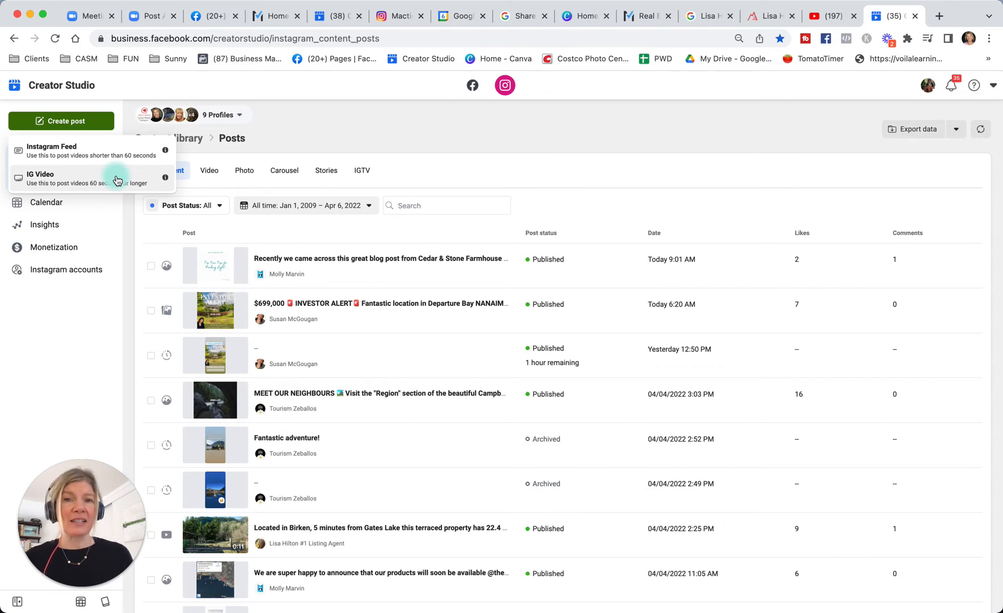
{"action": "mouse_move", "coordinate": [169, 188]}
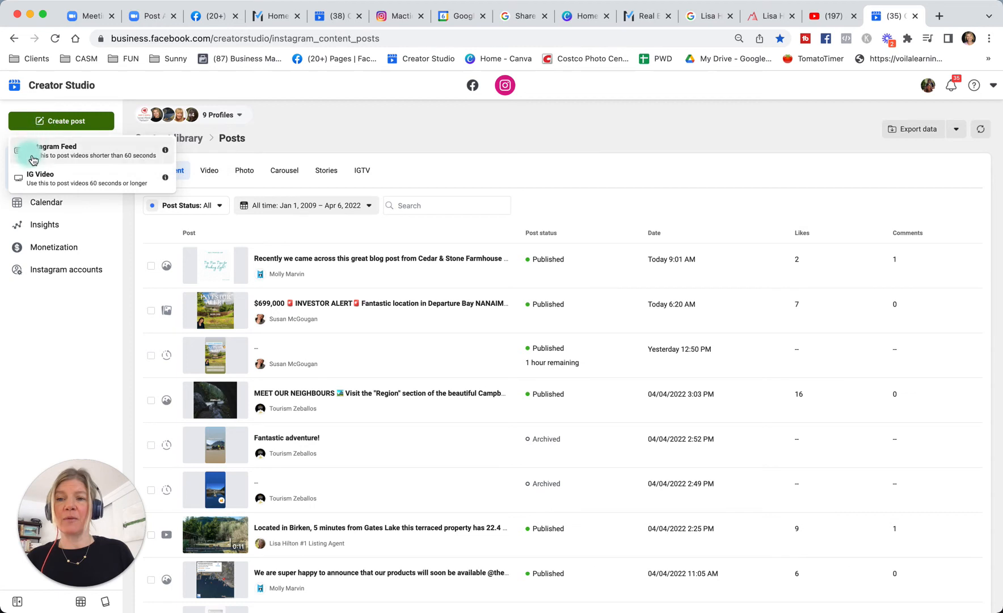
Step: Start an Instagram Feed post for the Catherine Aird Social Media account
{"action": "left_click", "coordinate": [62, 151]}
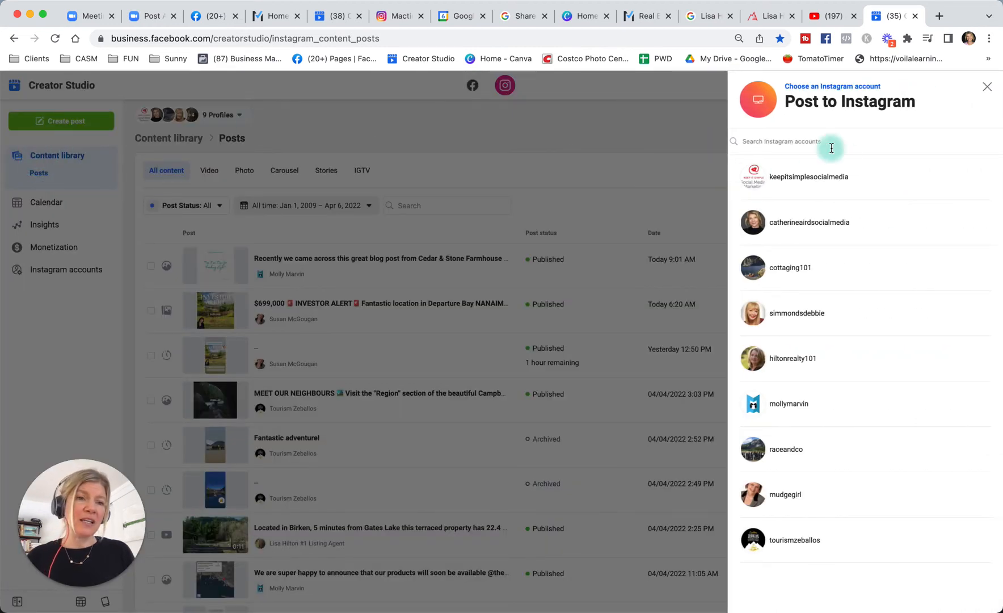
{"action": "mouse_move", "coordinate": [809, 420]}
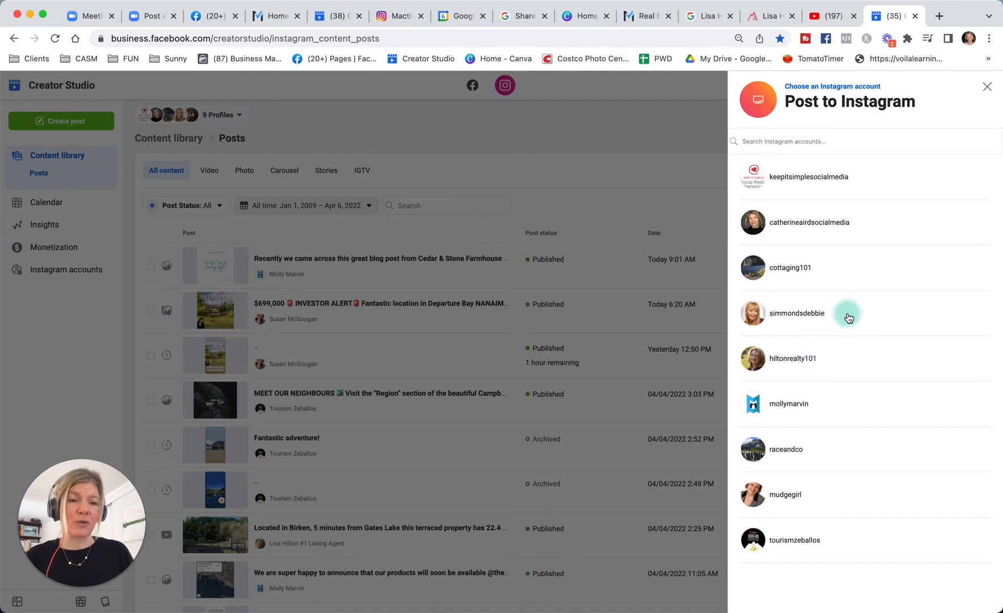
{"action": "left_click", "coordinate": [808, 222]}
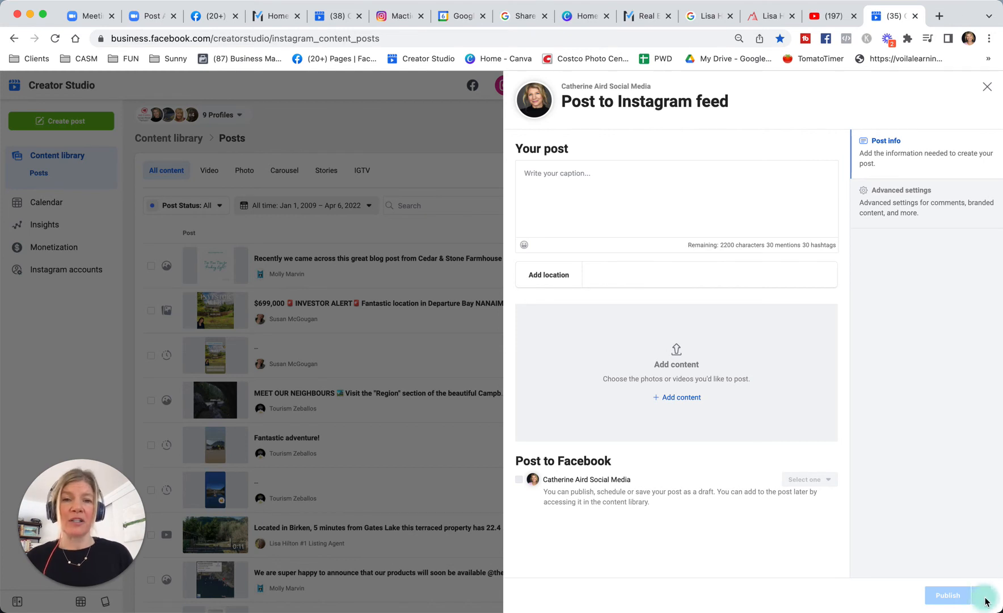
{"action": "left_click", "coordinate": [560, 191]}
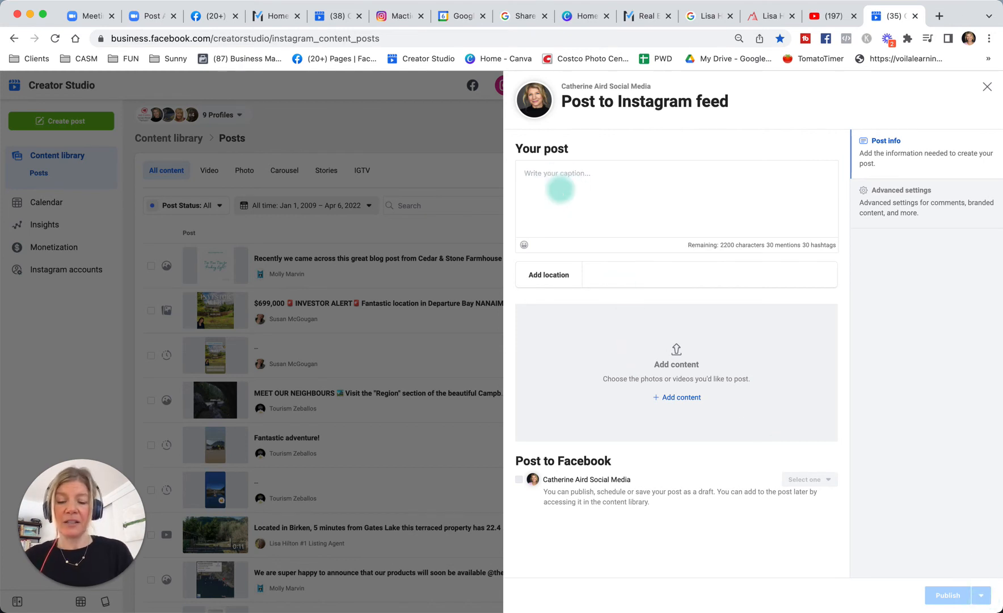
{"action": "type", "text": "test"}
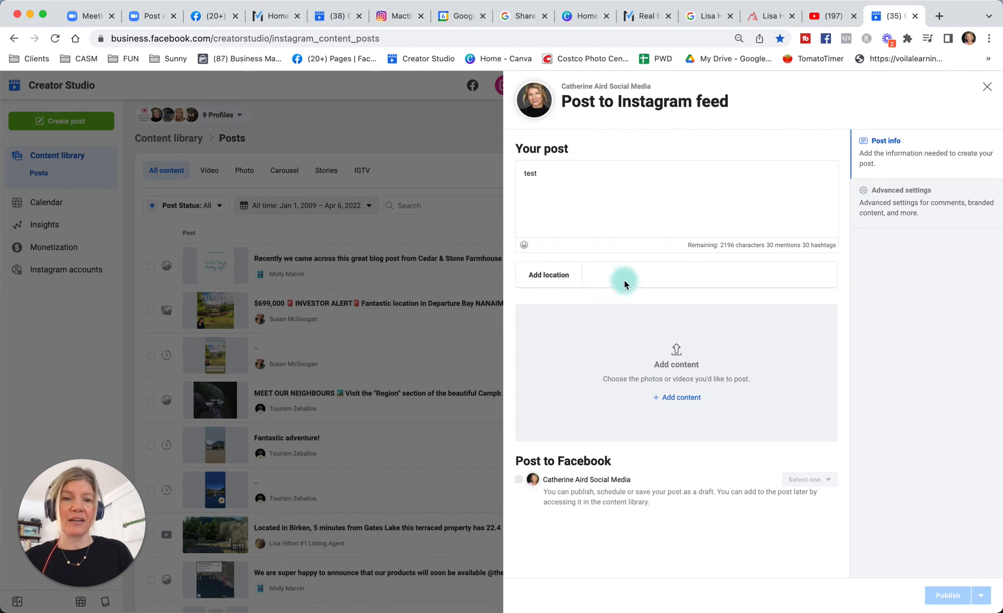
{"action": "type", "text": "@"}
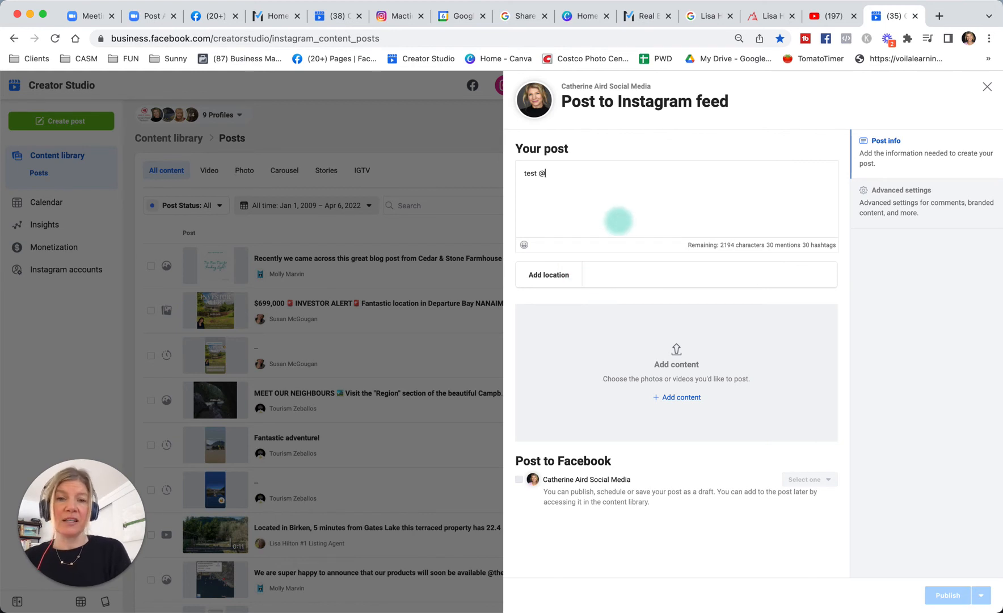
{"action": "type", "text": "kee"}
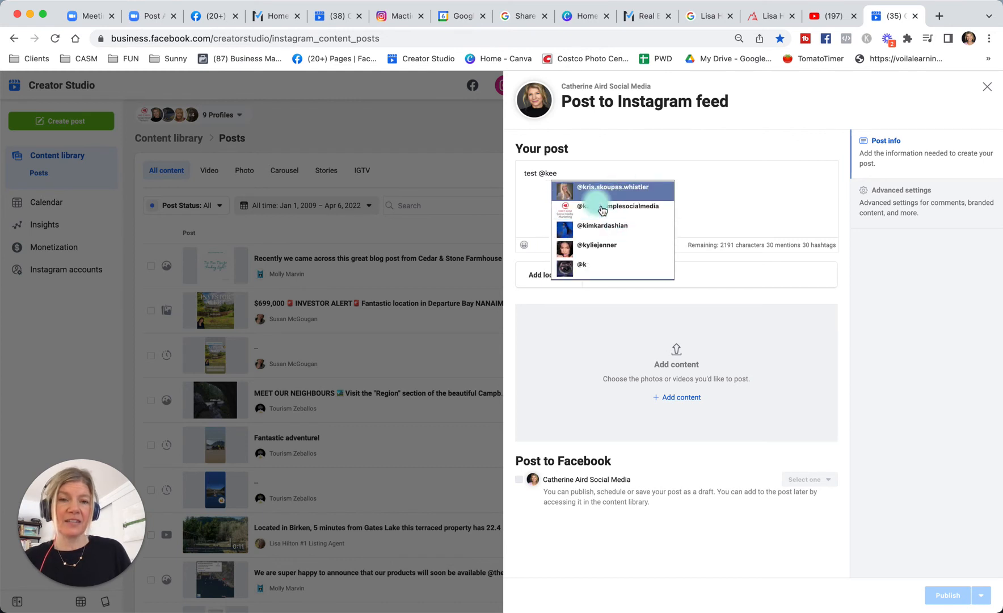
{"action": "left_click", "coordinate": [615, 206]}
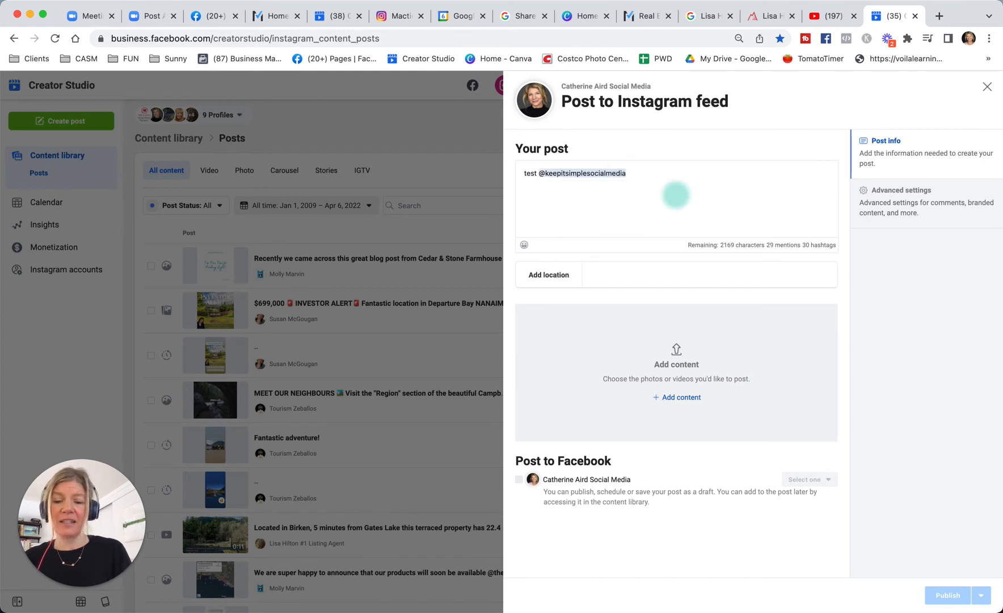
{"action": "type", "text": "#"}
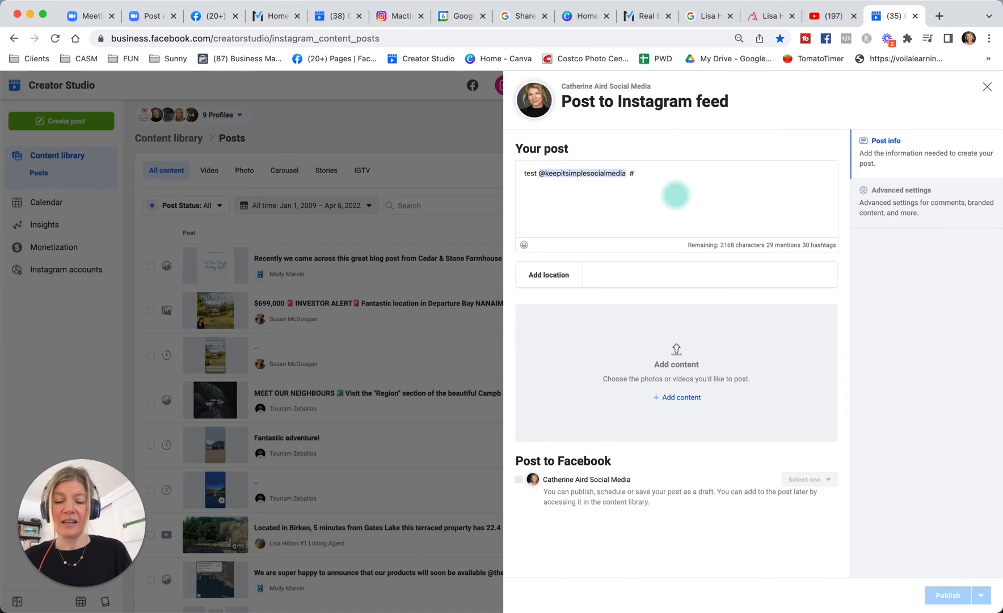
{"action": "type", "text": "soc"}
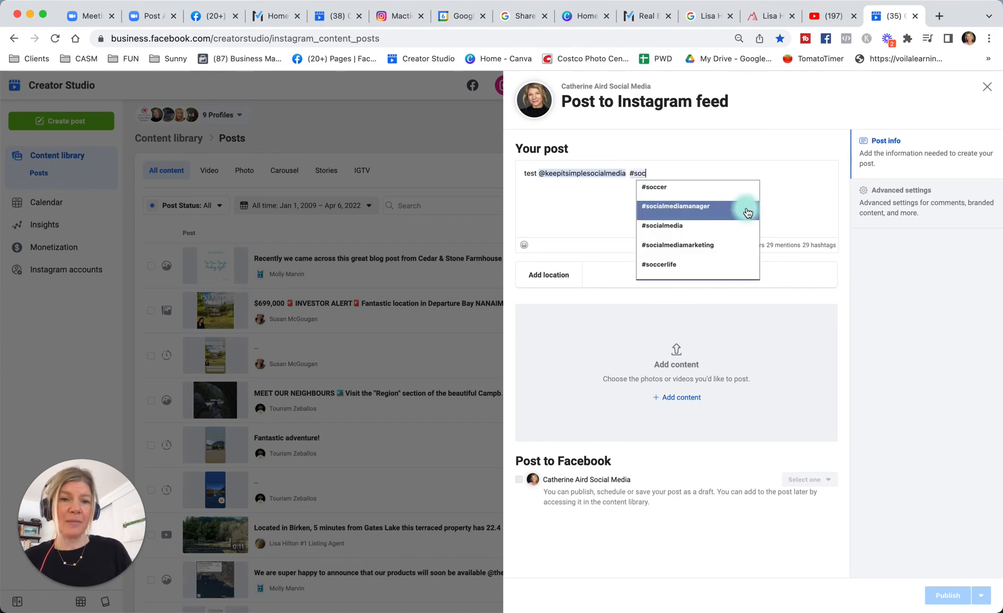
{"action": "left_click", "coordinate": [675, 206]}
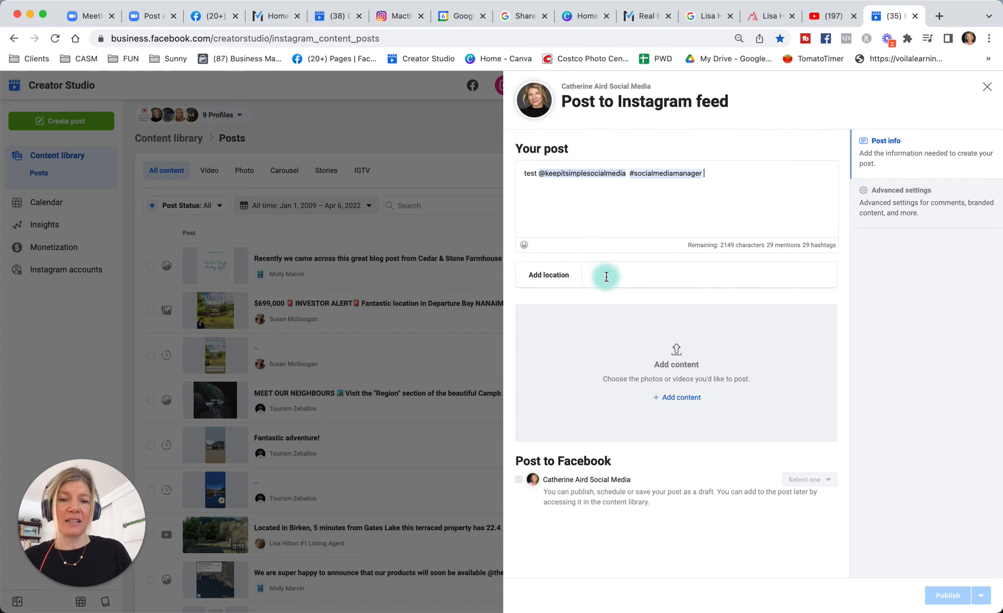
{"action": "type", "text": "wh"}
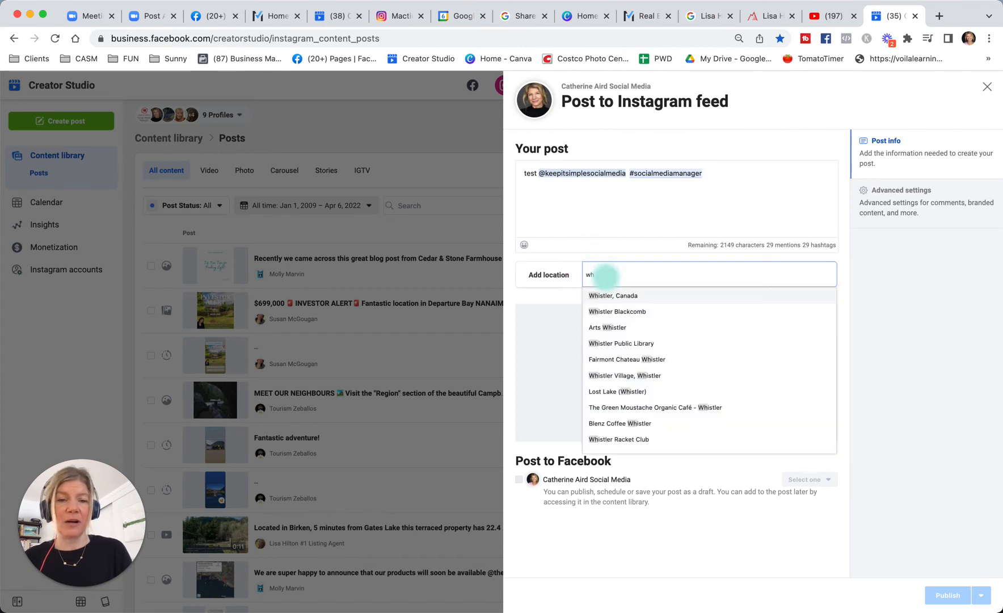
Step: Set the location to Whistler, Canada and upload three images, including Untitled design.png
{"action": "left_click", "coordinate": [612, 295]}
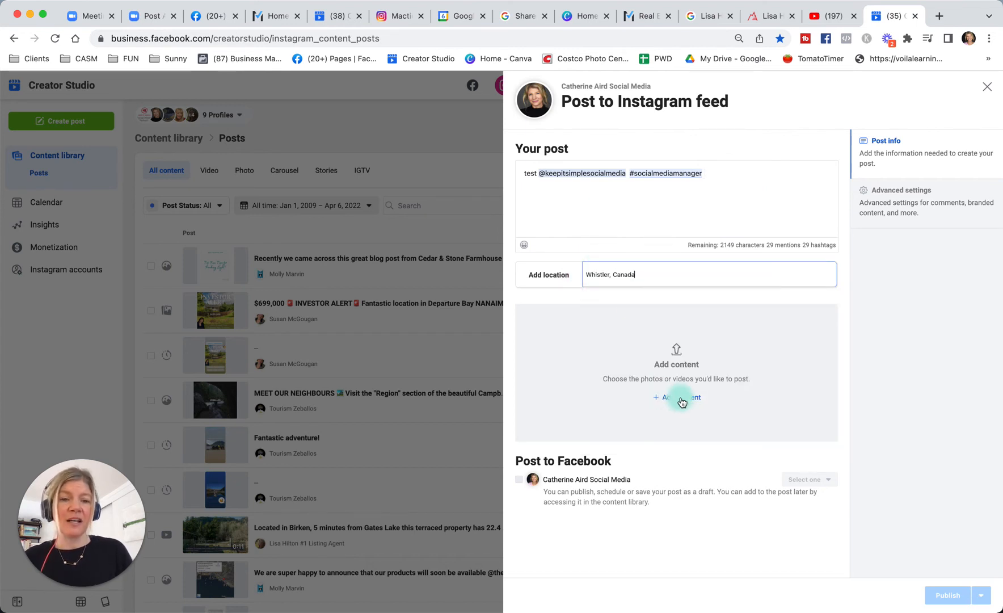
{"action": "left_click", "coordinate": [677, 397]}
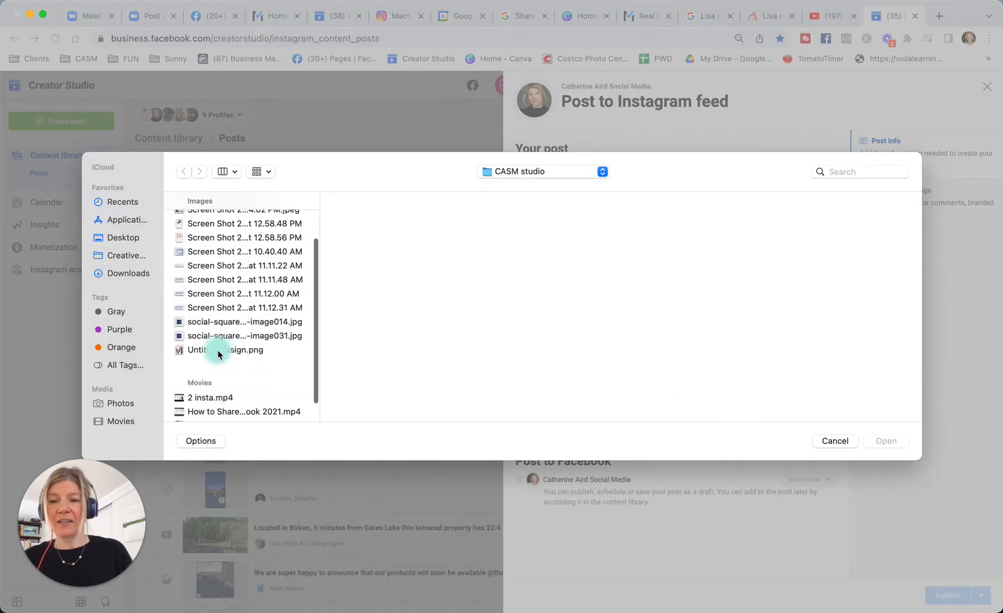
{"action": "left_click", "coordinate": [225, 350]}
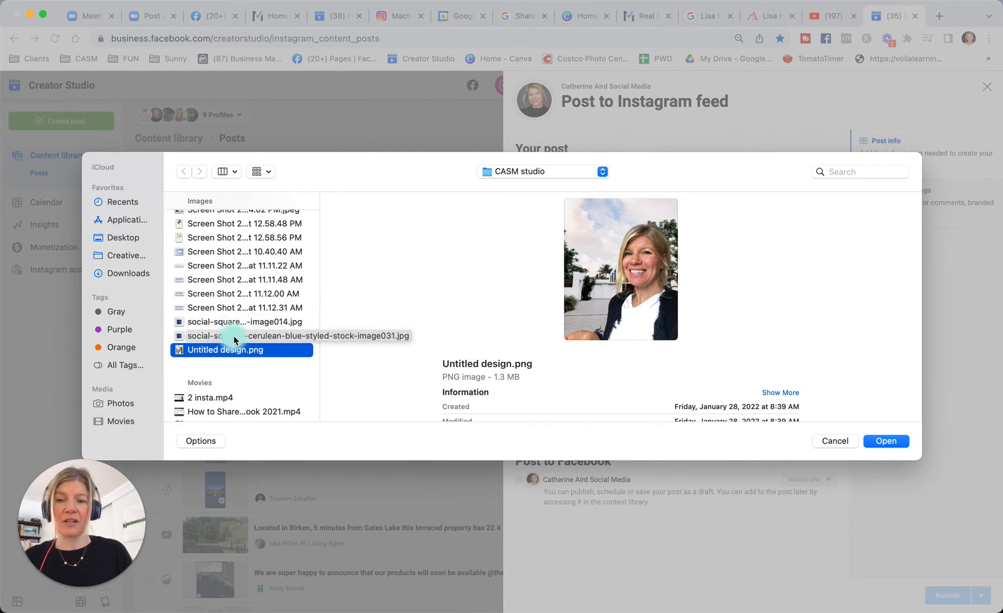
{"action": "left_click", "coordinate": [245, 322]}
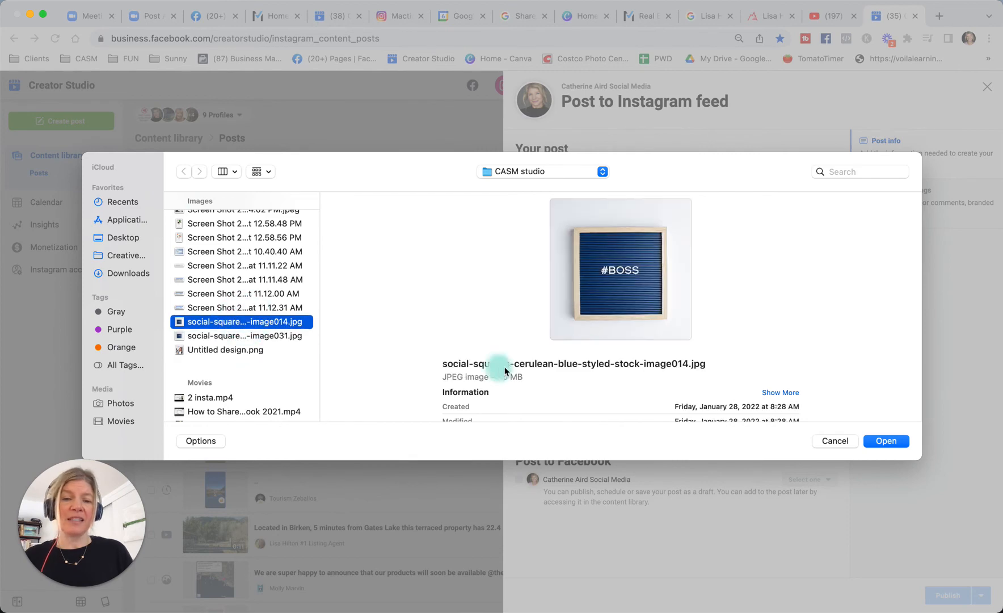
{"action": "left_click", "coordinate": [225, 350]}
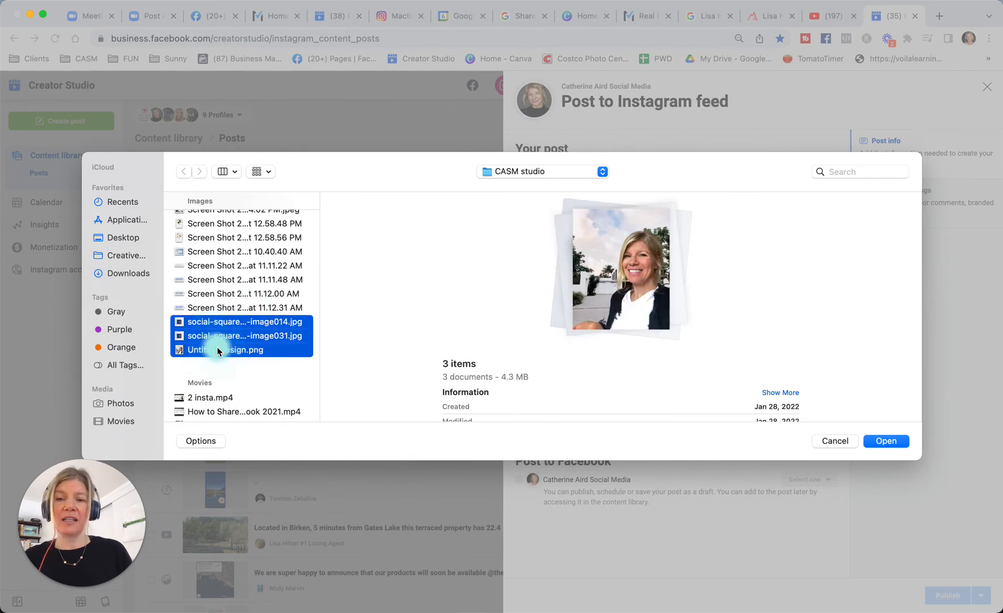
{"action": "left_click", "coordinate": [886, 440]}
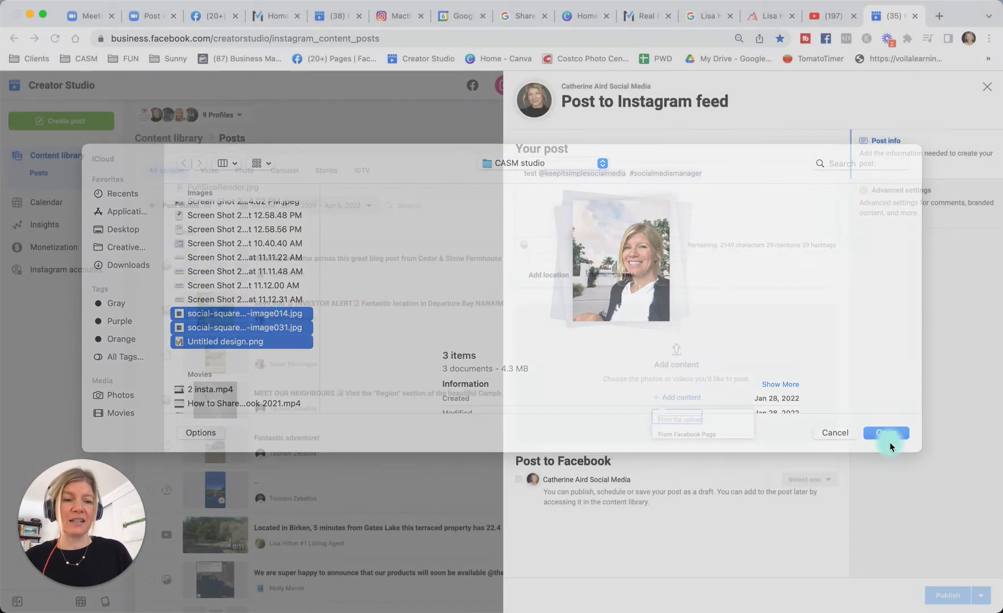
{"action": "left_click", "coordinate": [888, 432]}
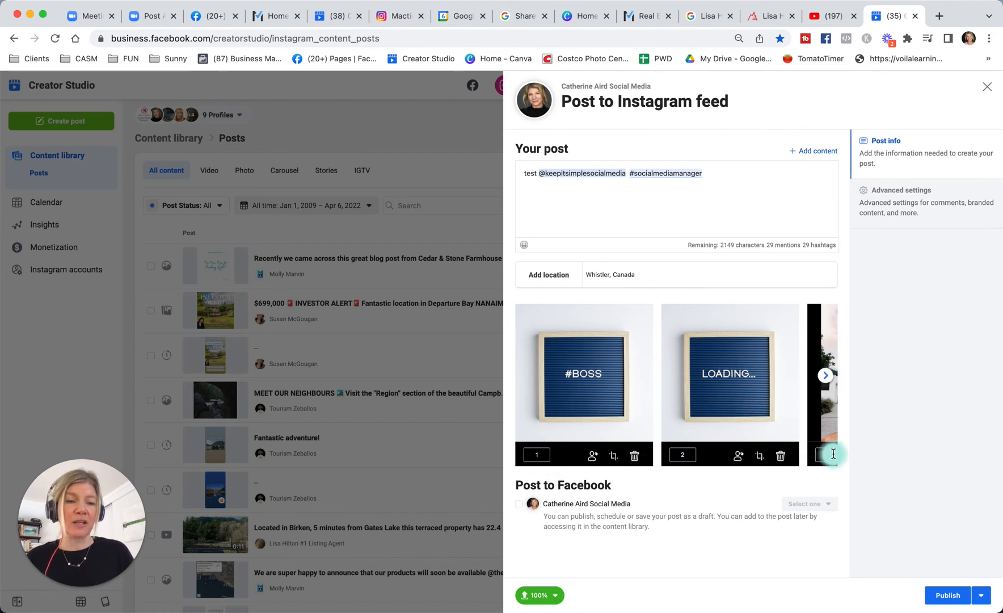
Step: Reposition the selfie photo, preview landscape and vertical crops, then save a square crop
{"action": "left_click", "coordinate": [826, 375]}
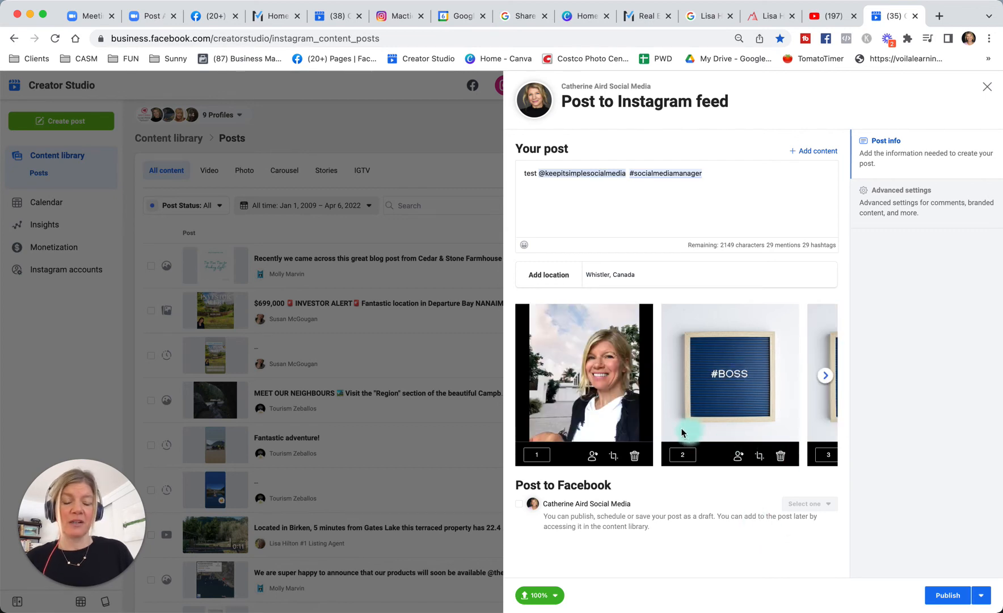
{"action": "left_click", "coordinate": [613, 456]}
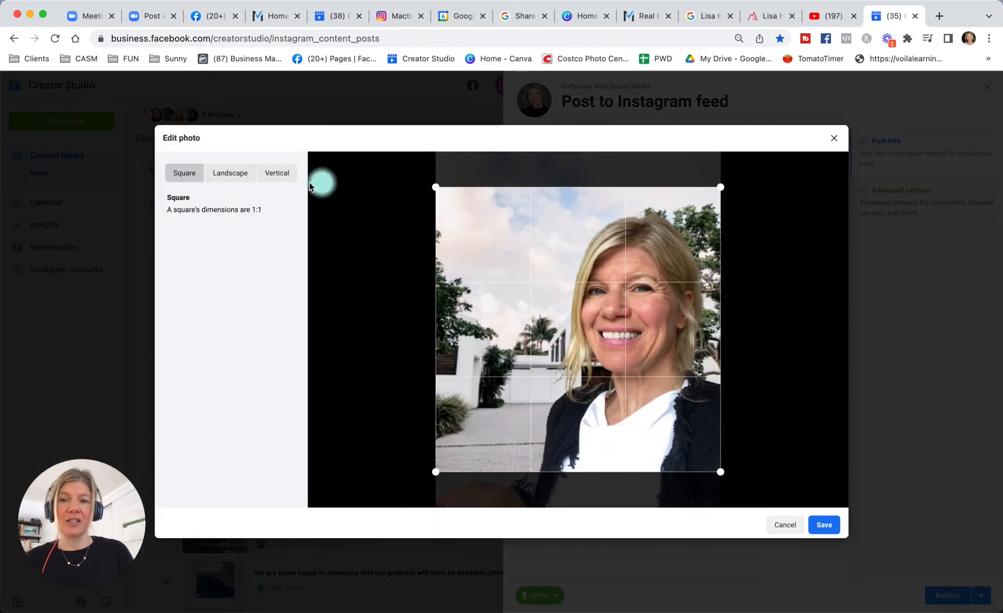
{"action": "left_click", "coordinate": [276, 176]}
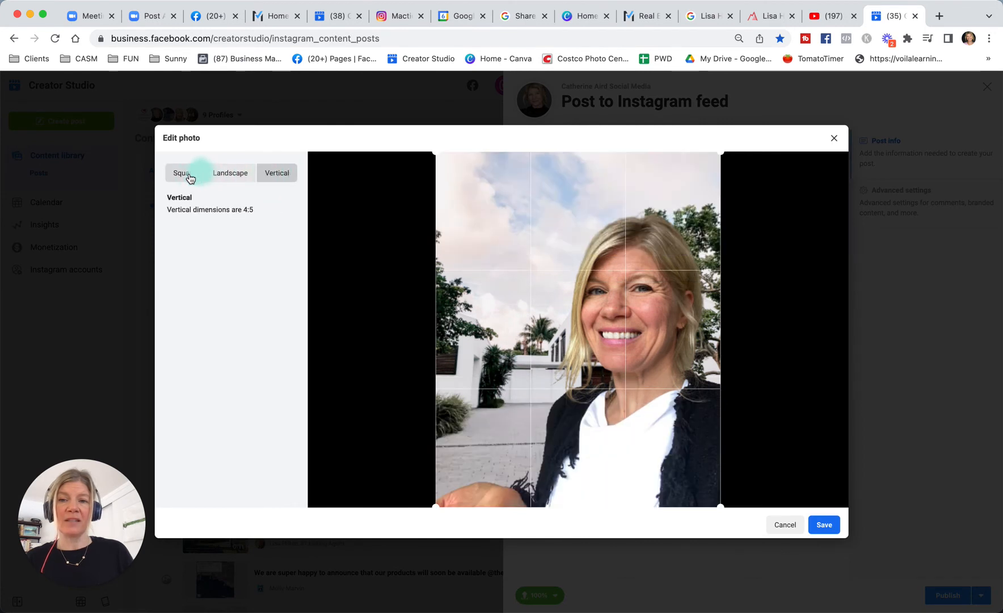
{"action": "left_click", "coordinate": [229, 172]}
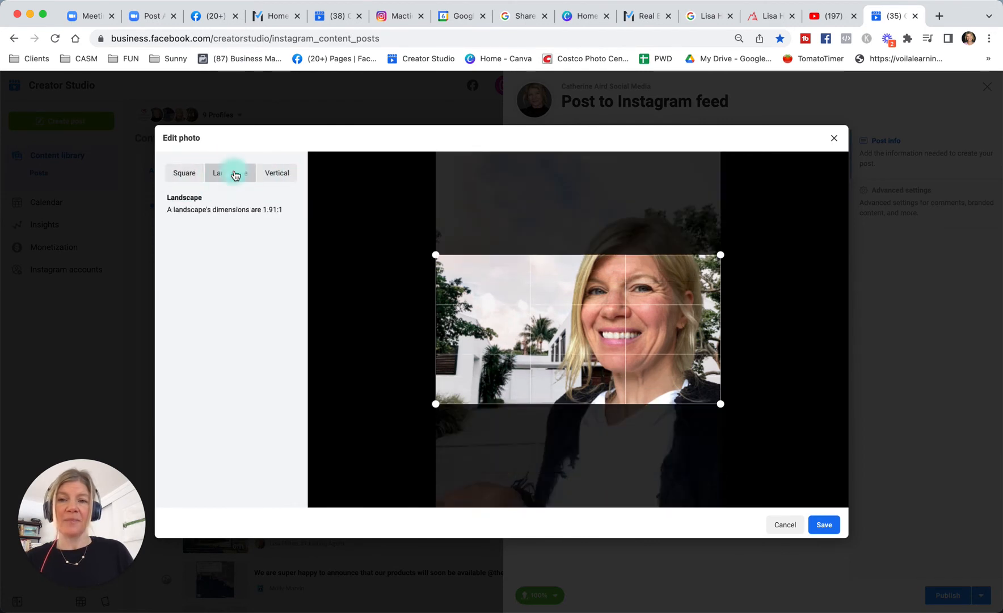
{"action": "left_click", "coordinate": [277, 177]}
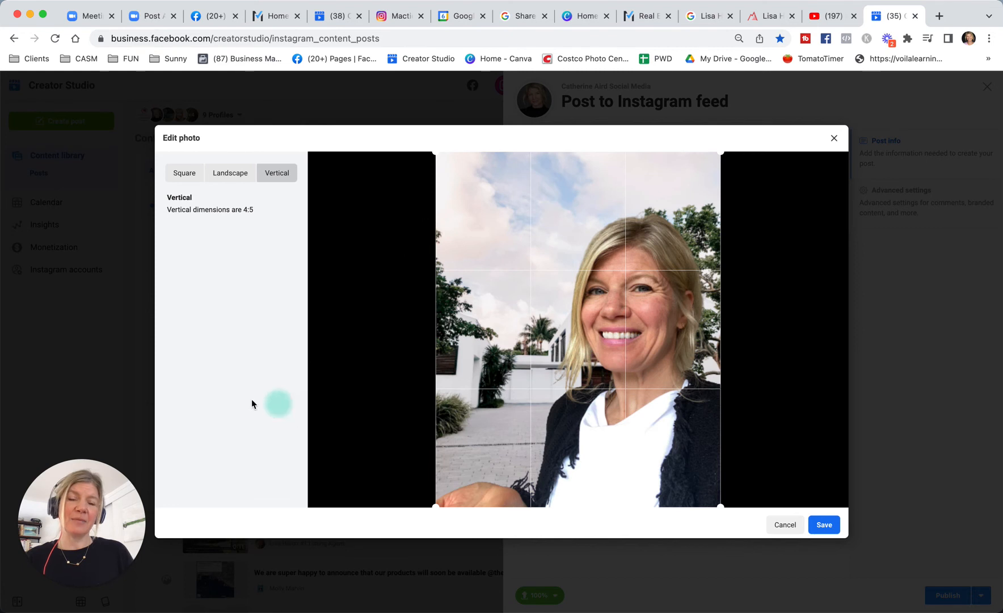
{"action": "mouse_move", "coordinate": [205, 412]}
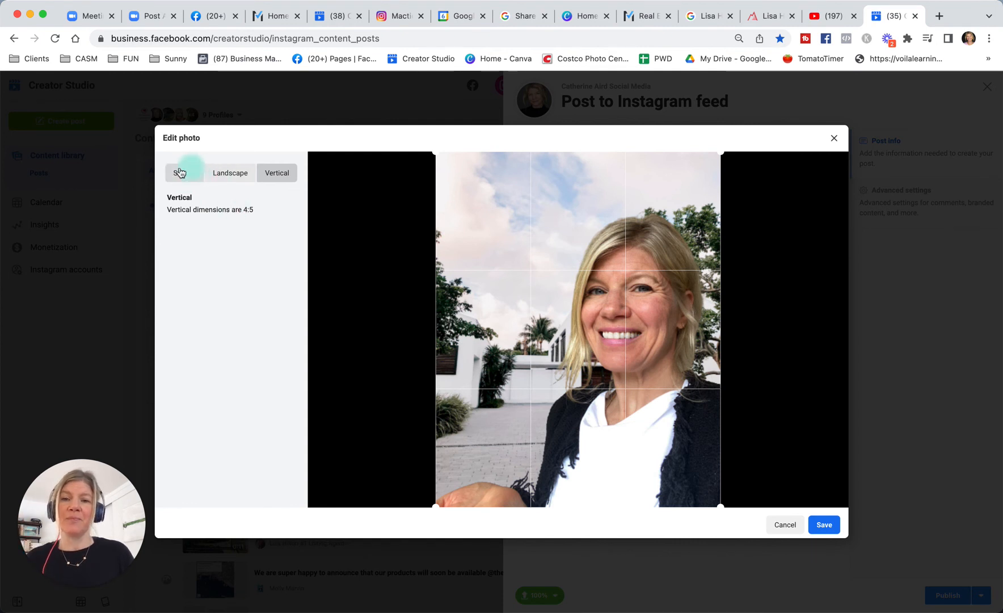
{"action": "left_click", "coordinate": [184, 175]}
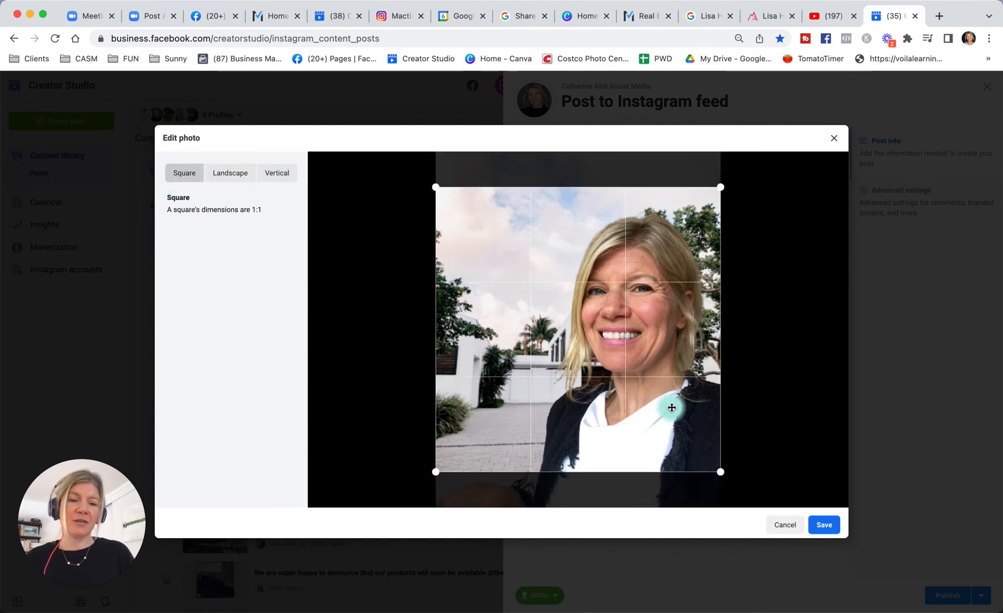
{"action": "left_click", "coordinate": [823, 524]}
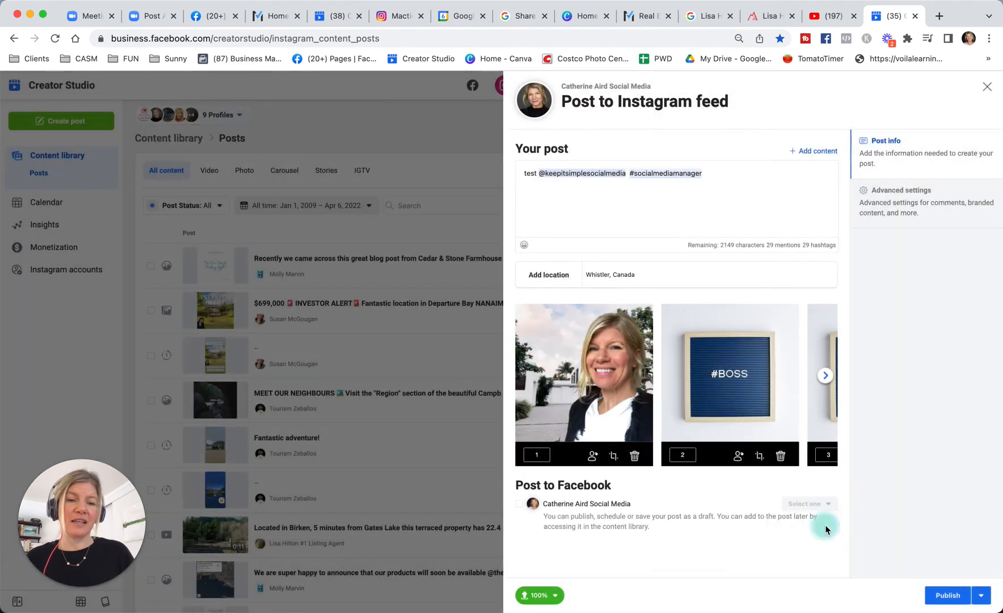
{"action": "mouse_move", "coordinate": [686, 544]}
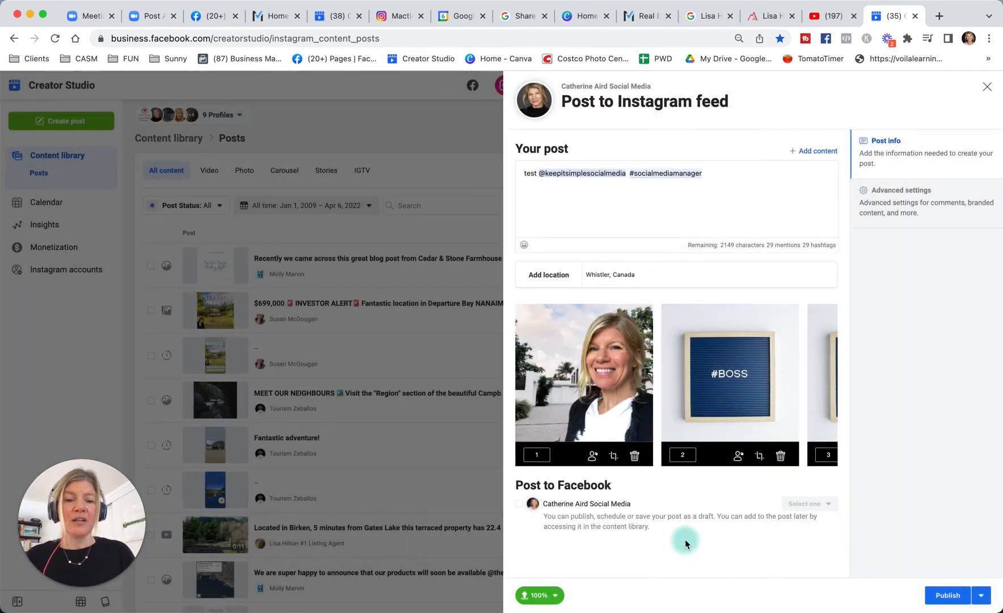
Step: Remove the #BOSS photo and another image, keeping only the selfie, and show publishing options
{"action": "left_click", "coordinate": [781, 455]}
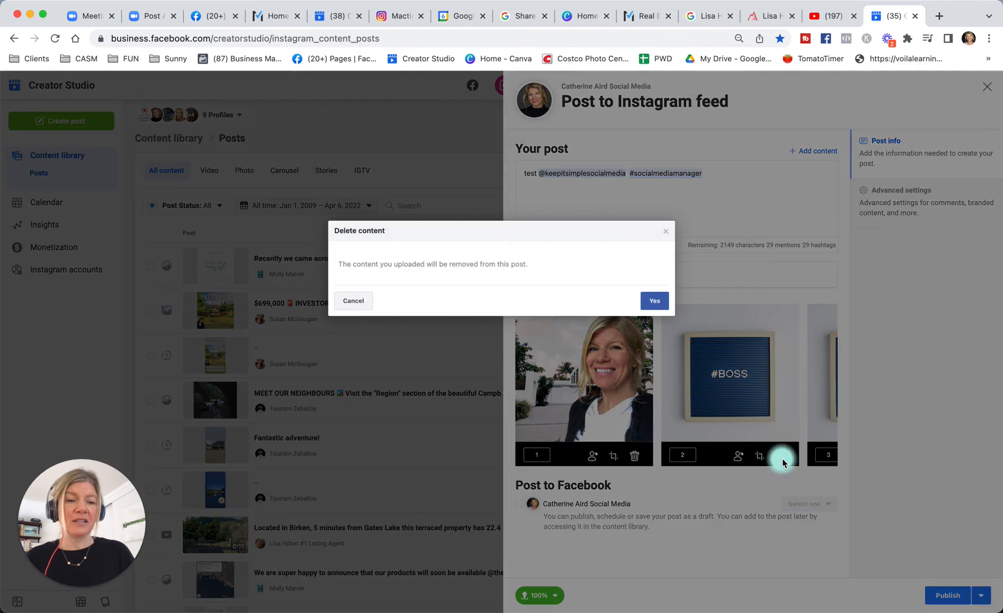
{"action": "left_click", "coordinate": [653, 301]}
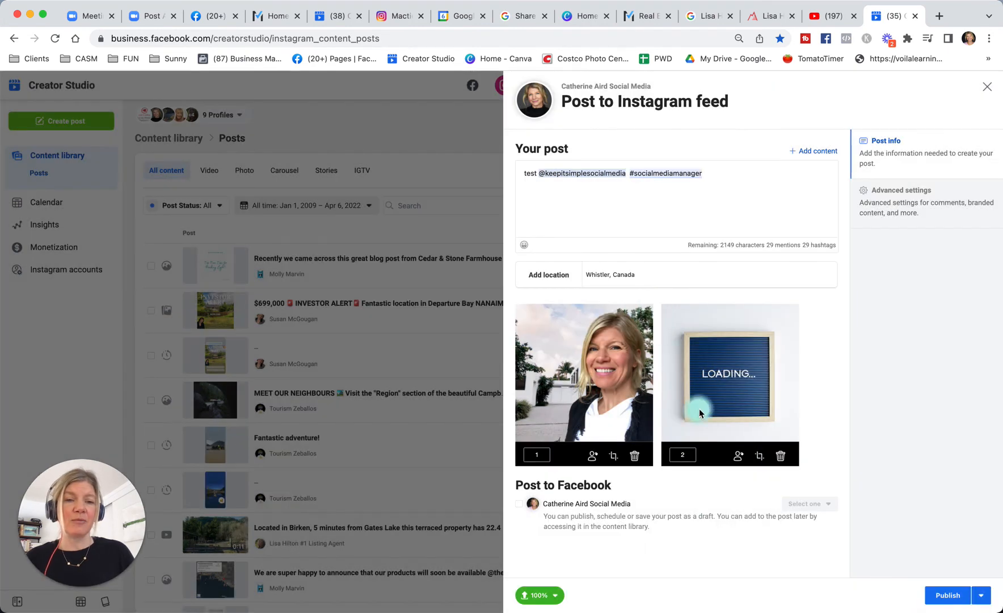
{"action": "left_click", "coordinate": [781, 456]}
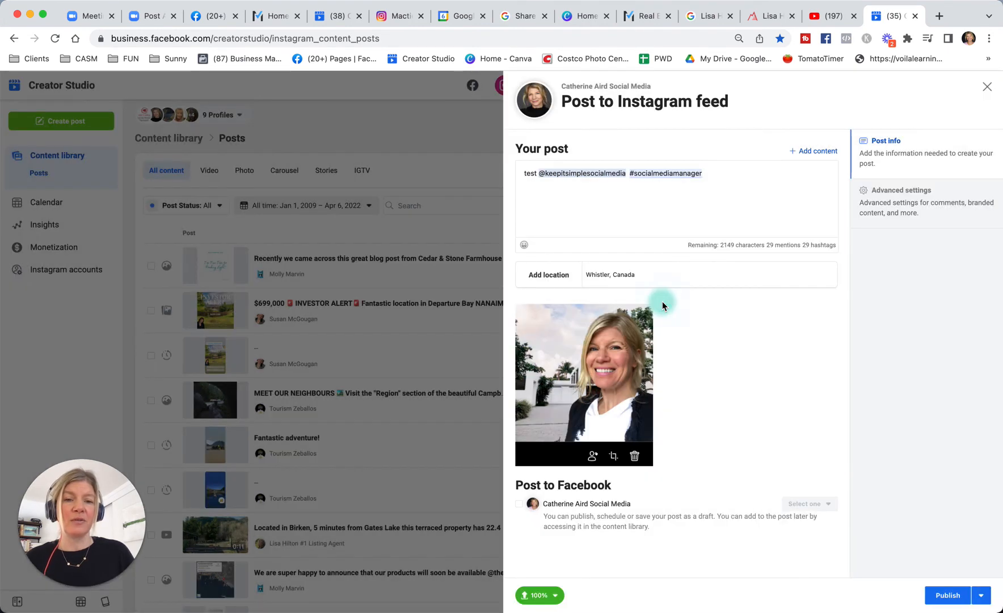
{"action": "mouse_move", "coordinate": [797, 538]}
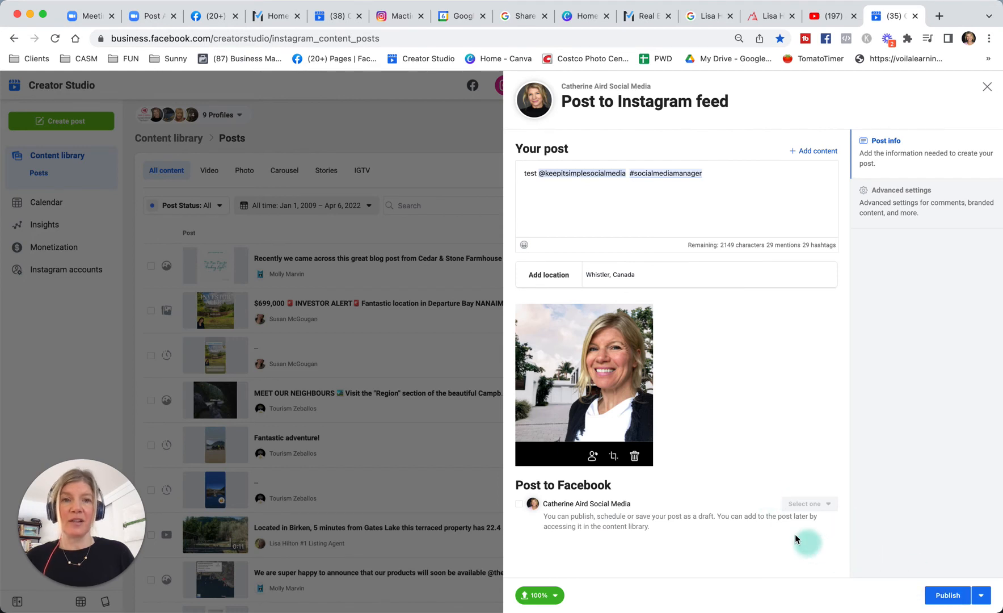
{"action": "left_click", "coordinate": [982, 595]}
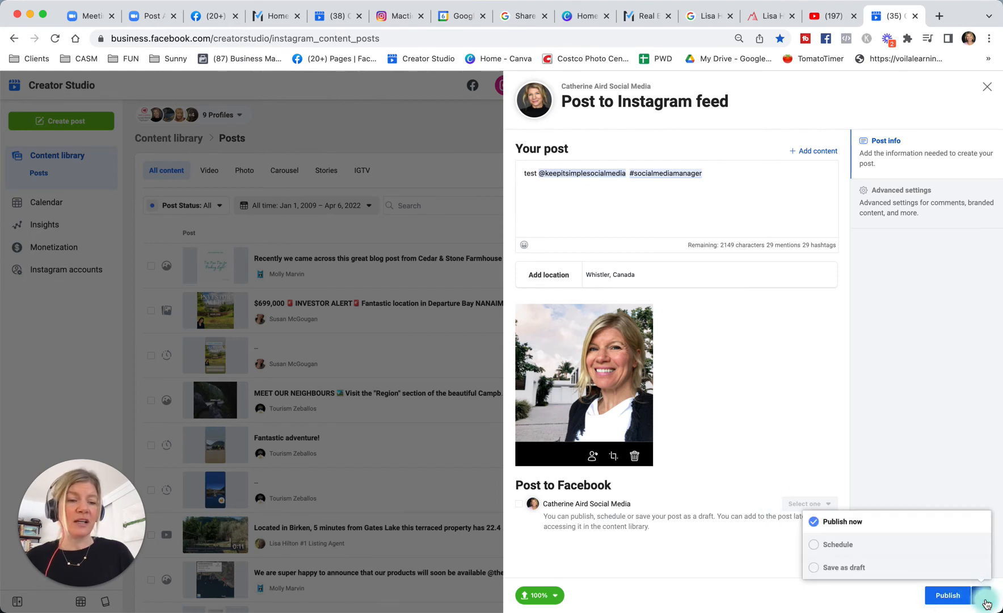
Step: Schedule the single-photo post for Apr 6, 2022 at 7:59 PM
{"action": "left_click", "coordinate": [838, 544]}
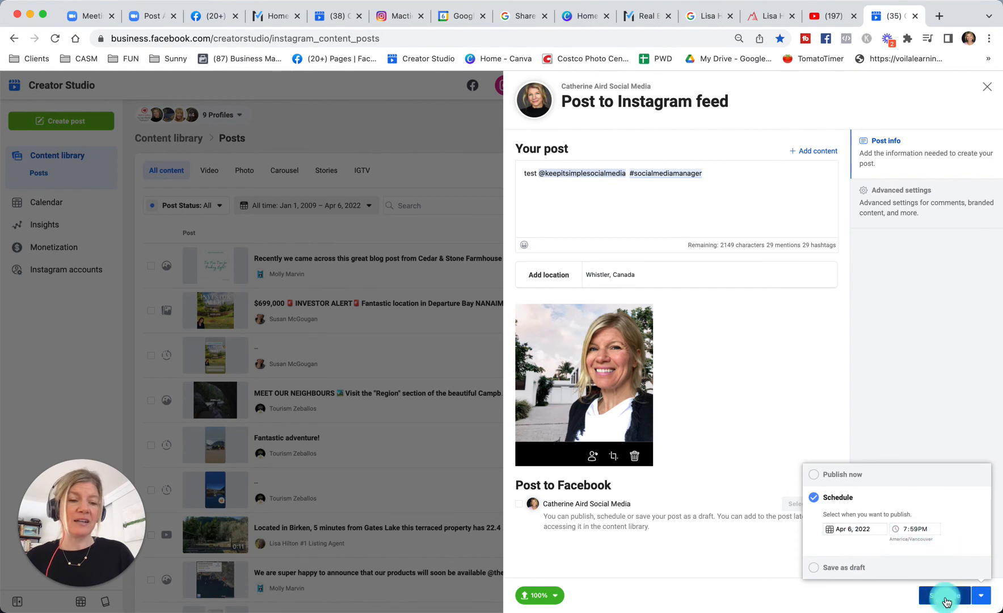
{"action": "left_click", "coordinate": [944, 594]}
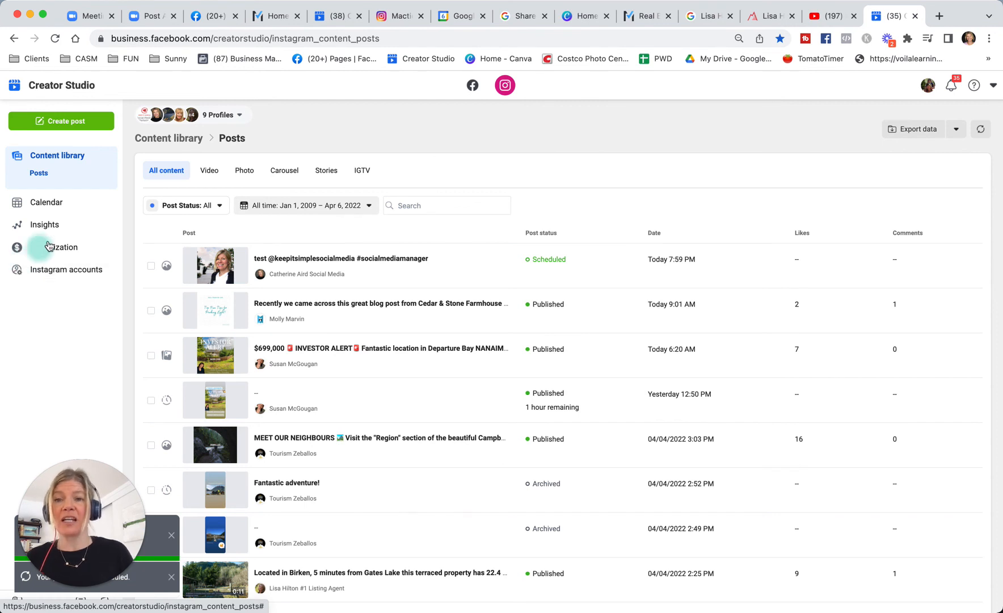
Step: Filter posts to Scheduled status and delete the scheduled test post
{"action": "left_click", "coordinate": [186, 205]}
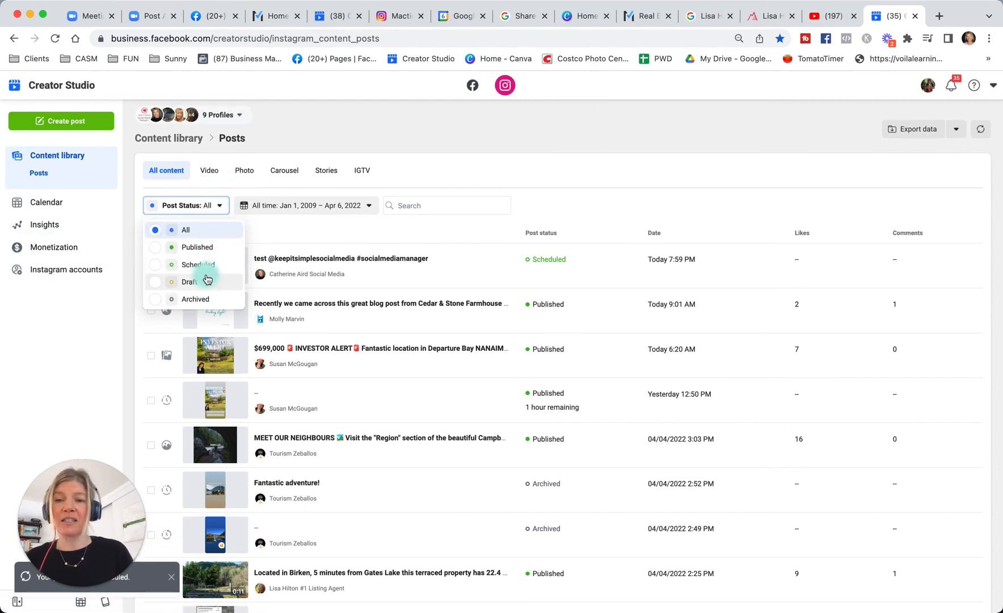
{"action": "left_click", "coordinate": [199, 264]}
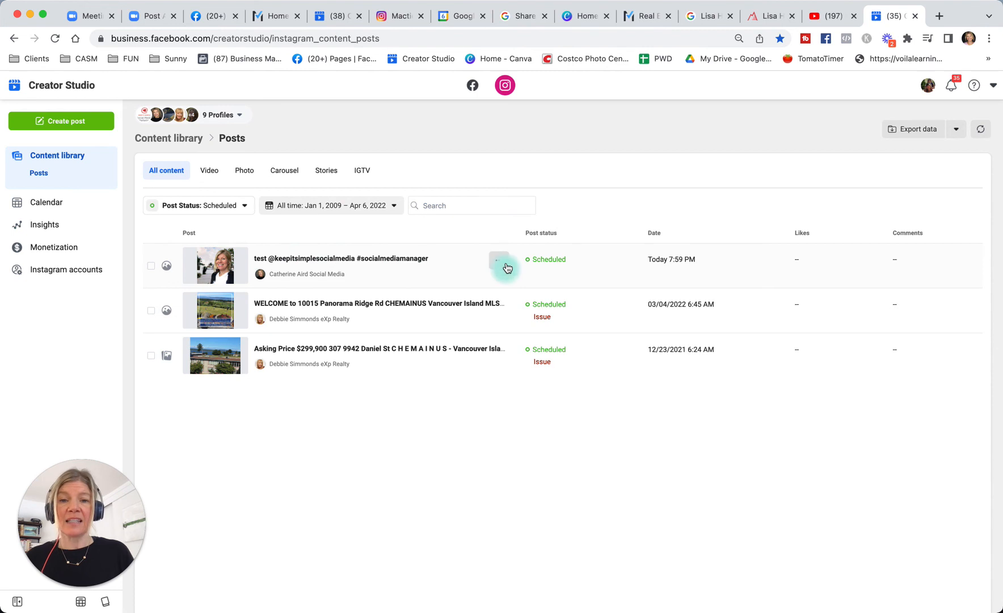
{"action": "left_click", "coordinate": [503, 266]}
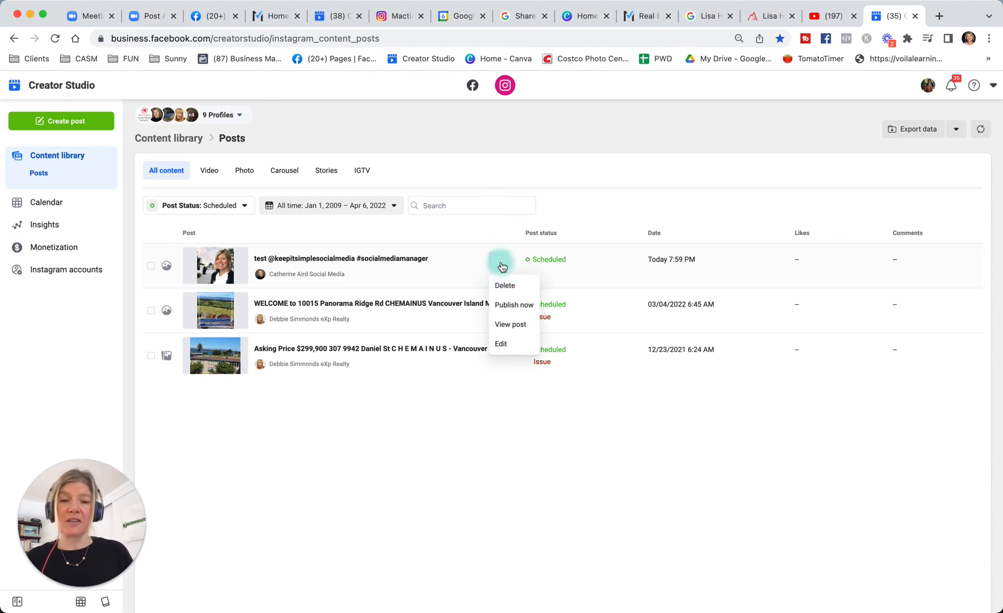
{"action": "left_click", "coordinate": [501, 268]}
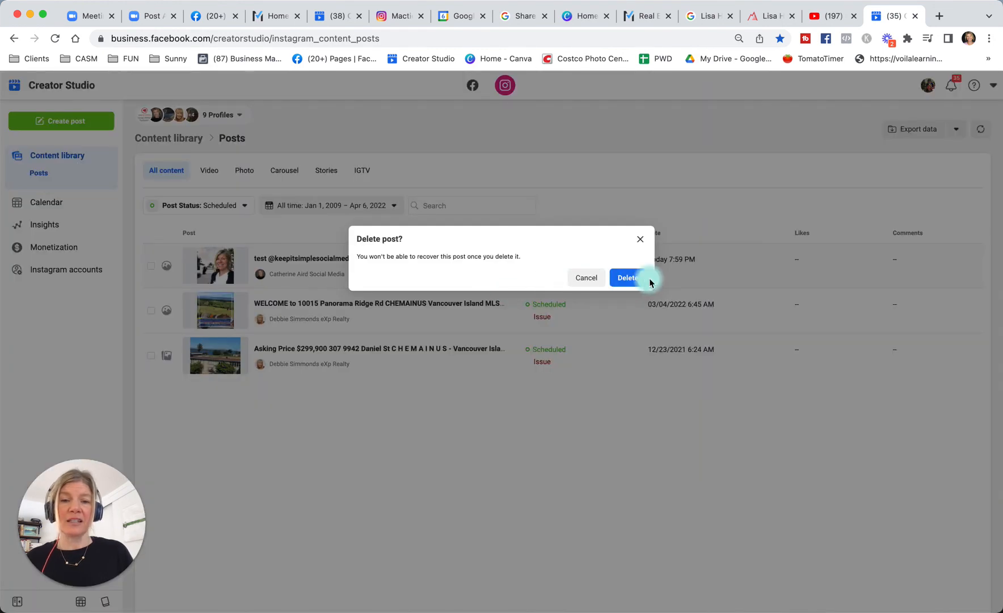
{"action": "left_click", "coordinate": [626, 278]}
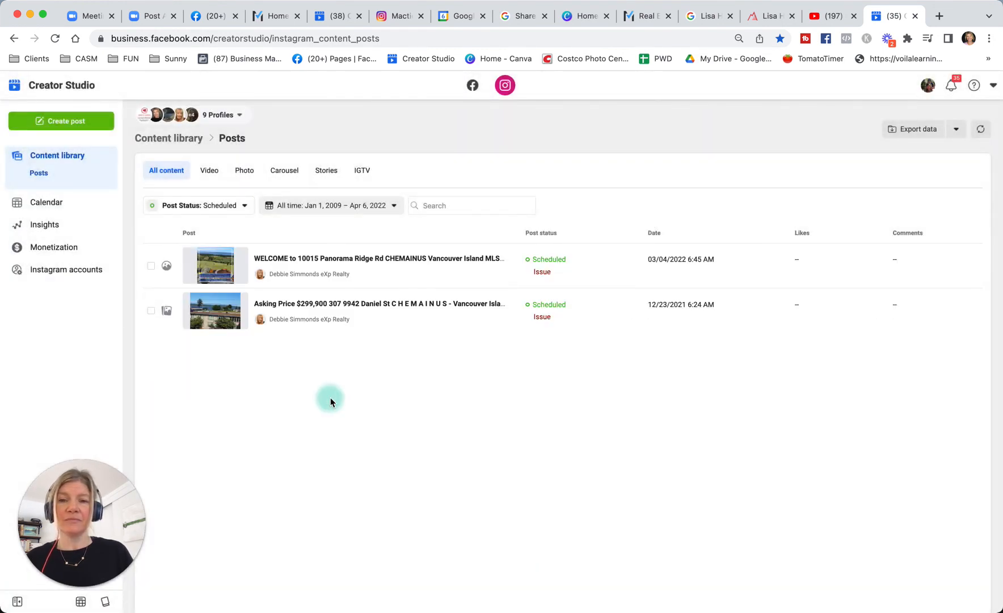
{"action": "mouse_move", "coordinate": [317, 428]}
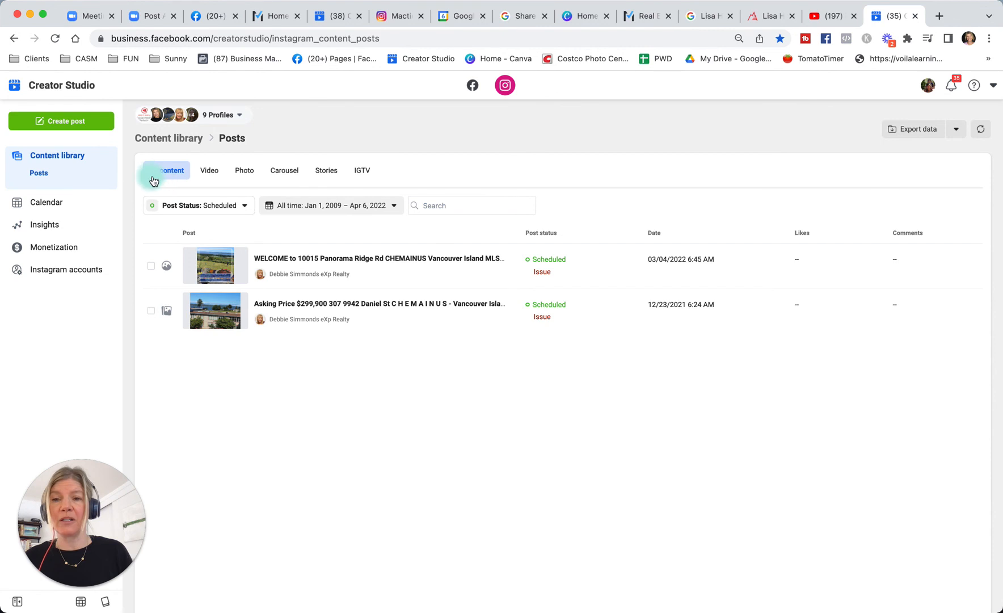
Step: Switch the library to all content and all statuses, then edit the Cedar & Stone post
{"action": "left_click", "coordinate": [167, 170]}
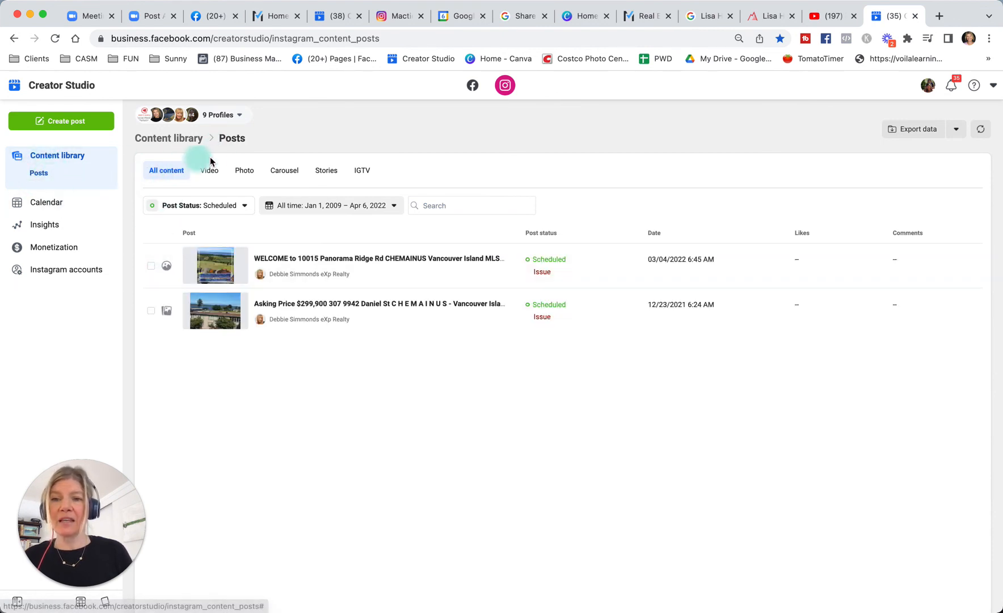
{"action": "left_click", "coordinate": [199, 205]}
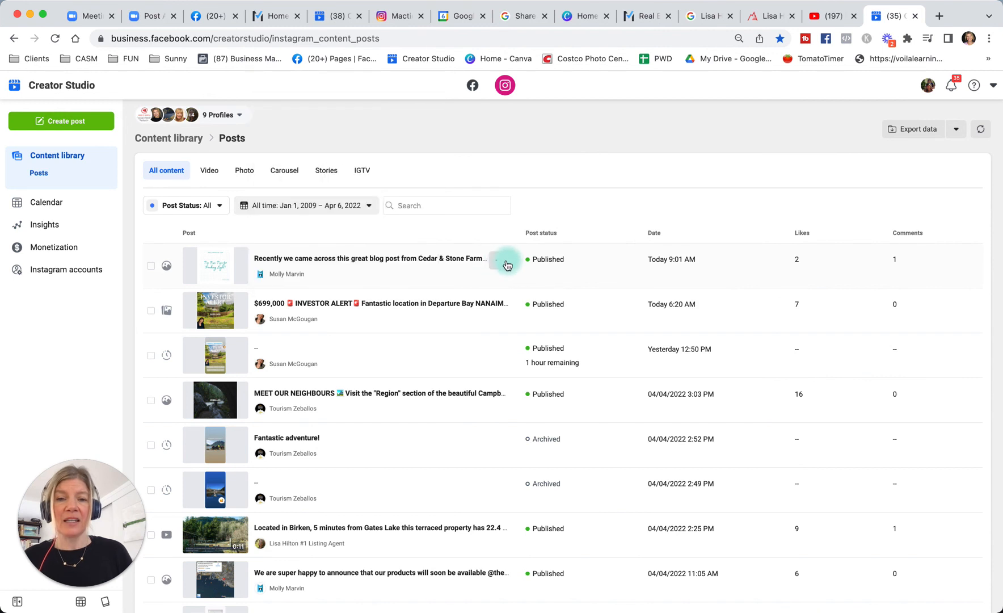
{"action": "left_click", "coordinate": [499, 259]}
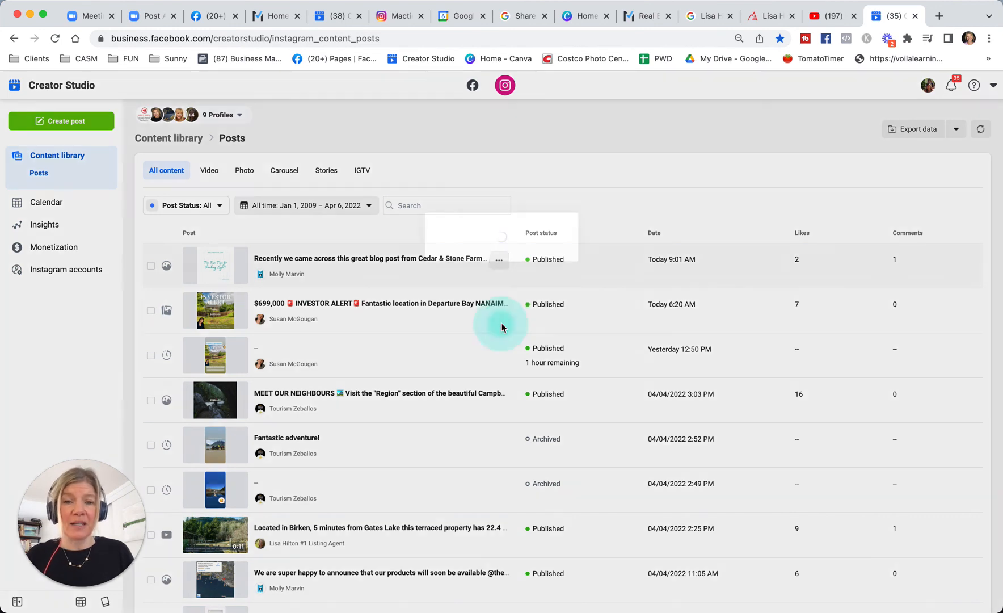
{"action": "left_click", "coordinate": [370, 258]}
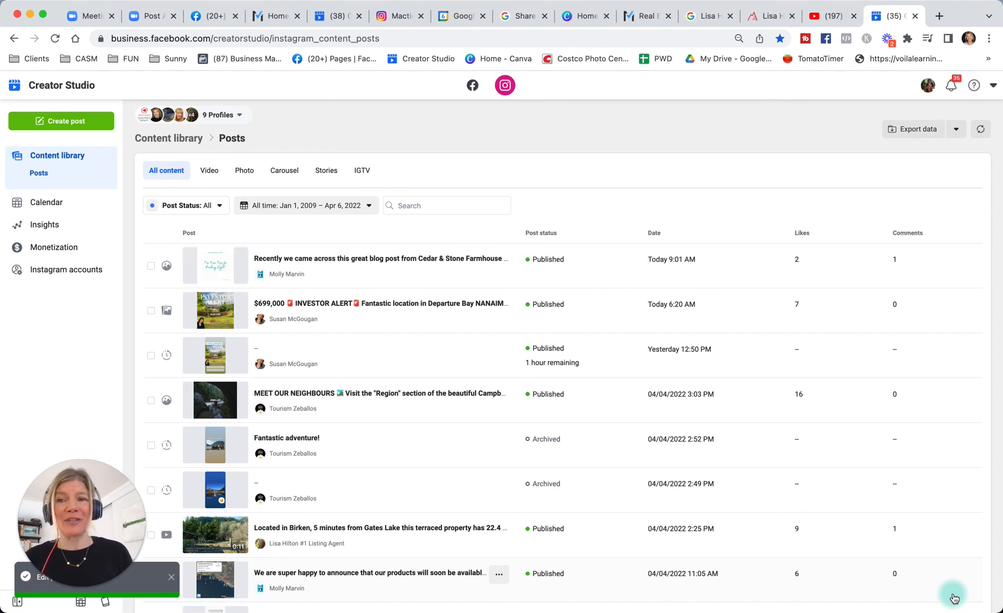
{"action": "mouse_move", "coordinate": [71, 361]}
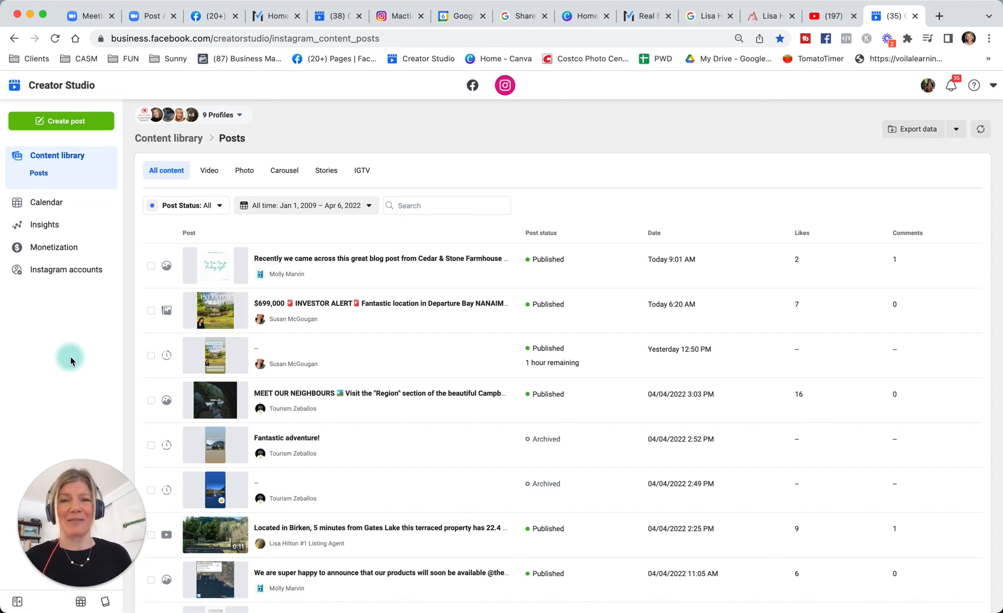
{"action": "mouse_move", "coordinate": [55, 306]}
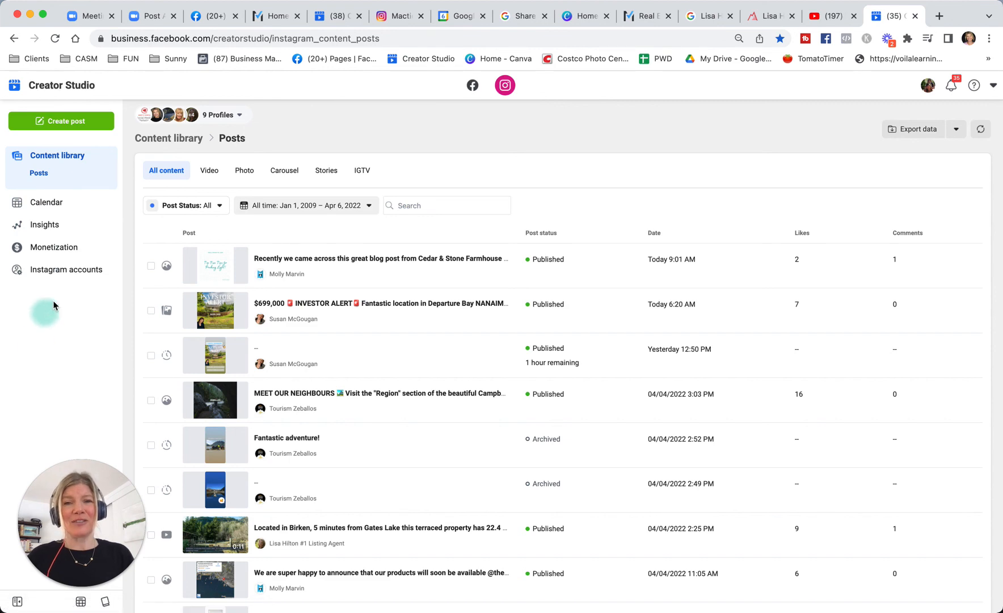